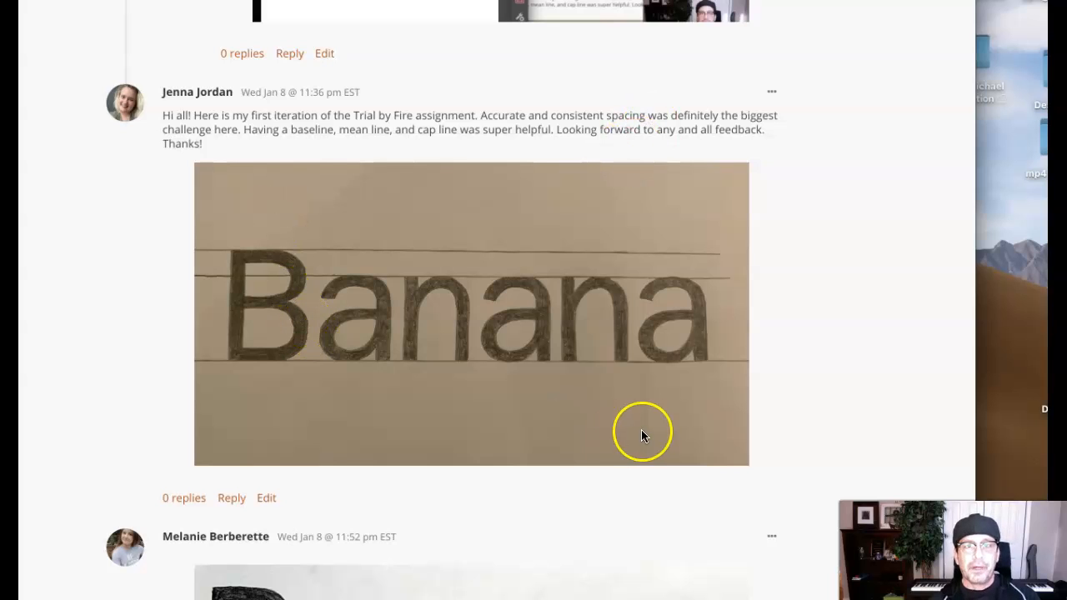
mouse_move(293, 333)
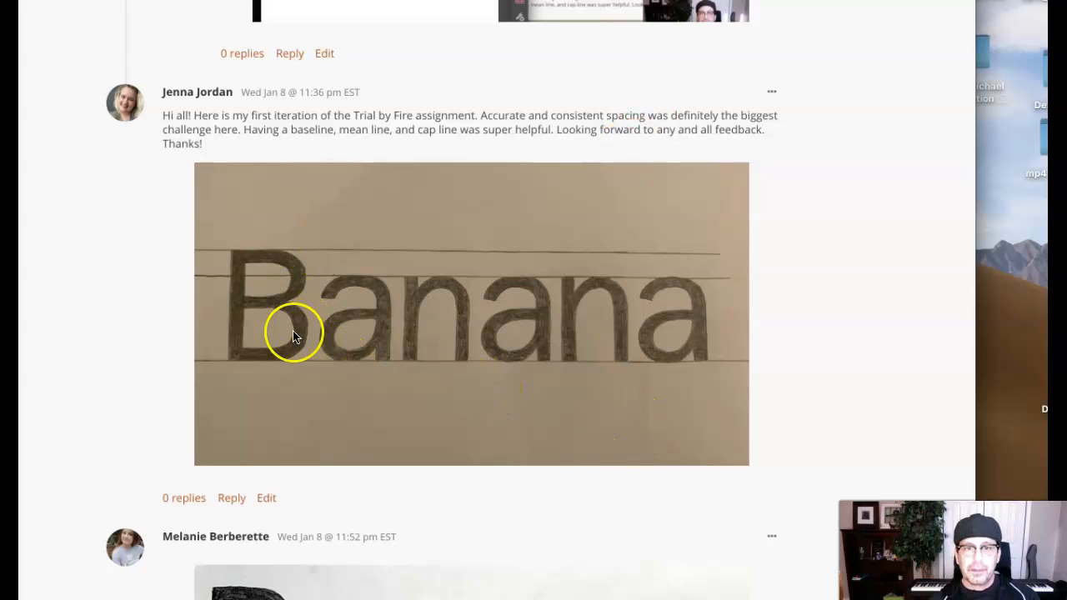
mouse_move(824, 370)
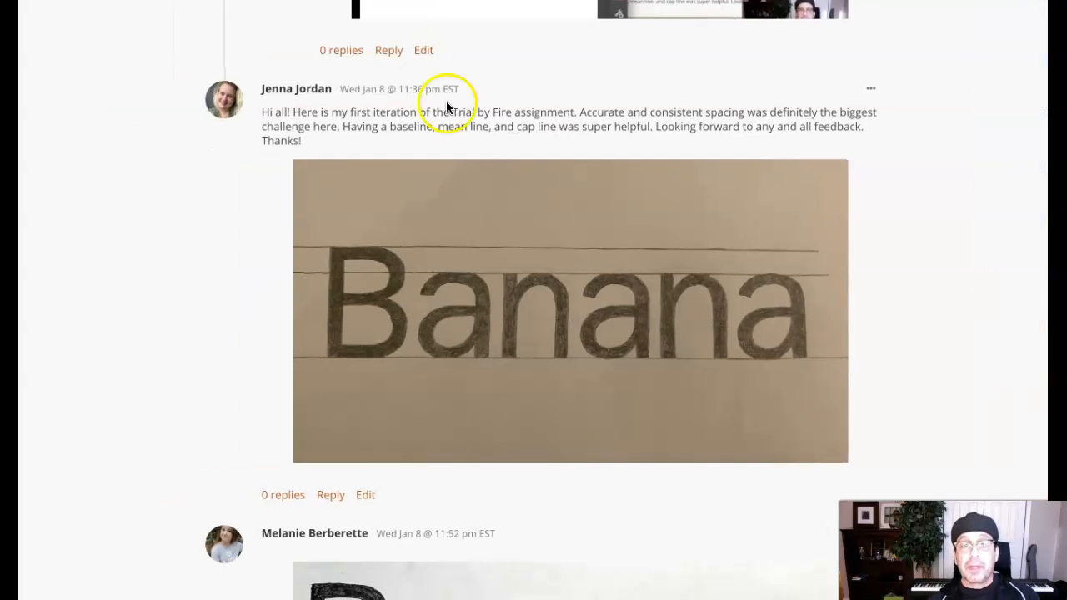
mouse_move(714, 345)
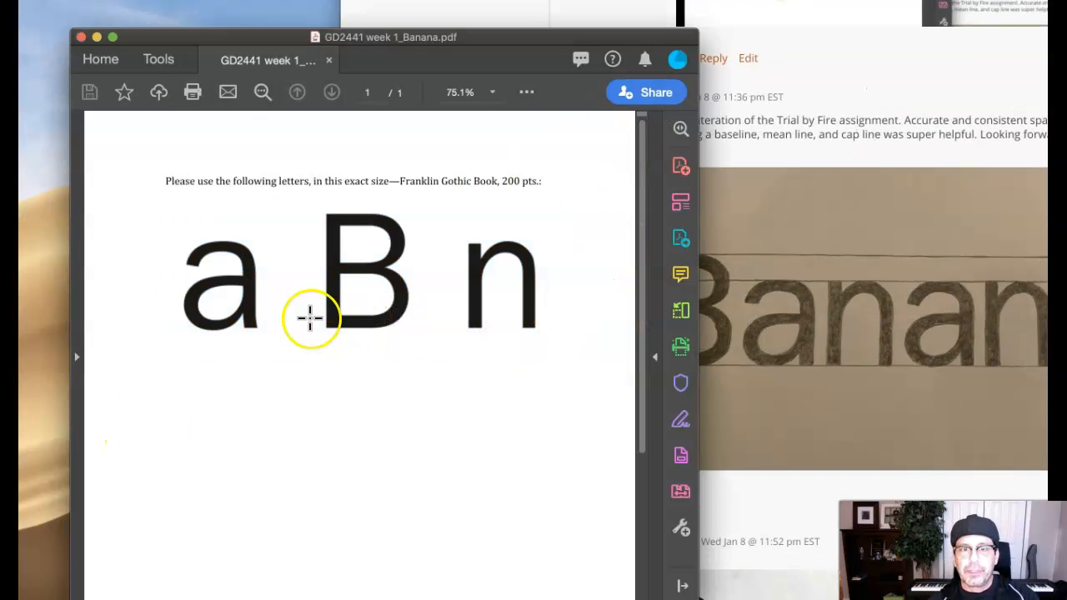
mouse_move(557, 160)
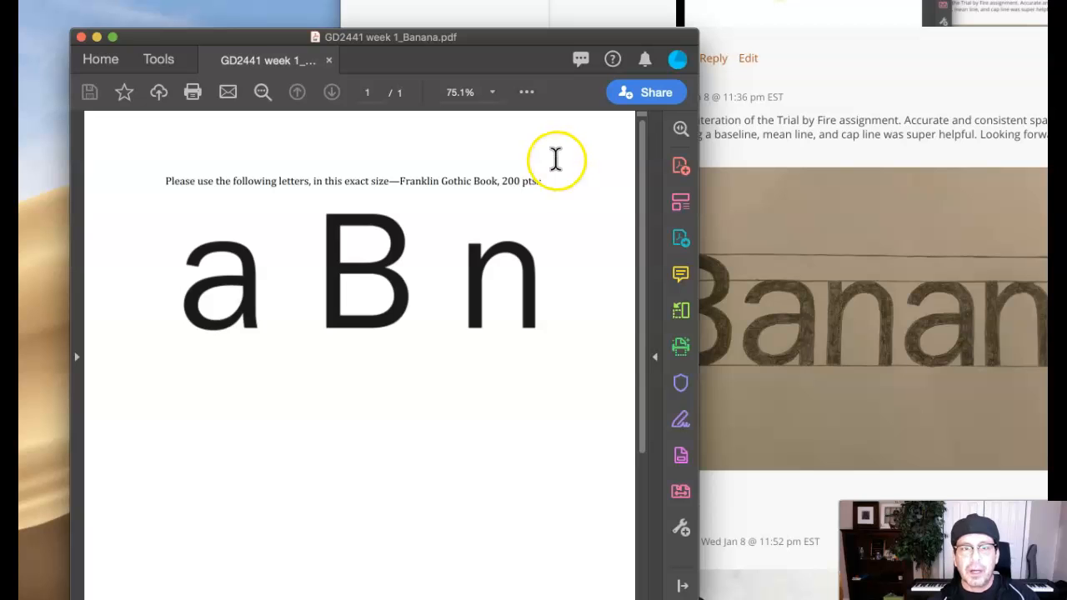
mouse_move(559, 35)
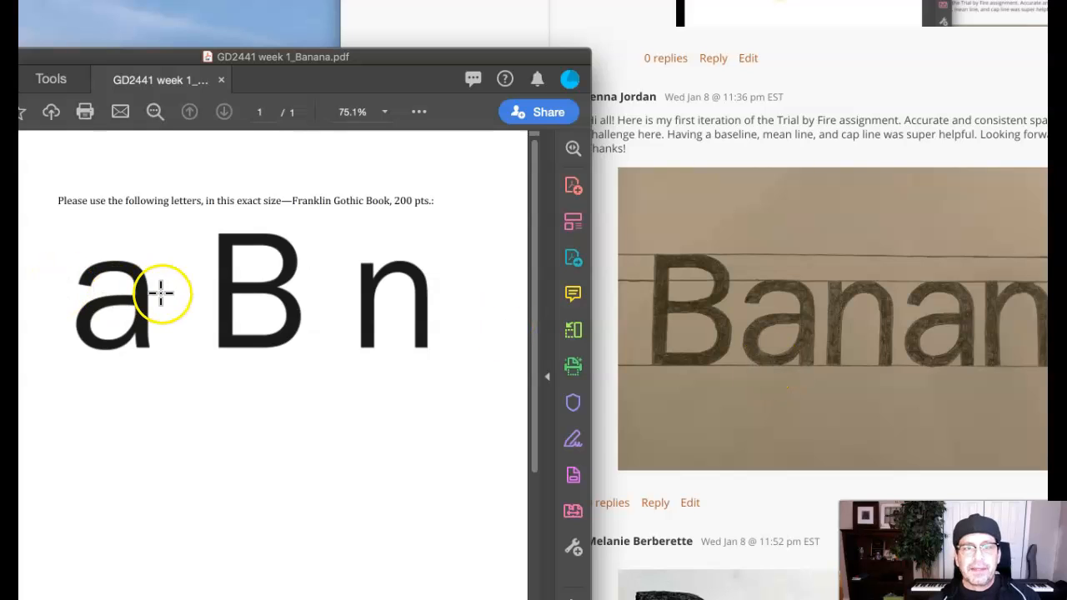
mouse_move(392, 200)
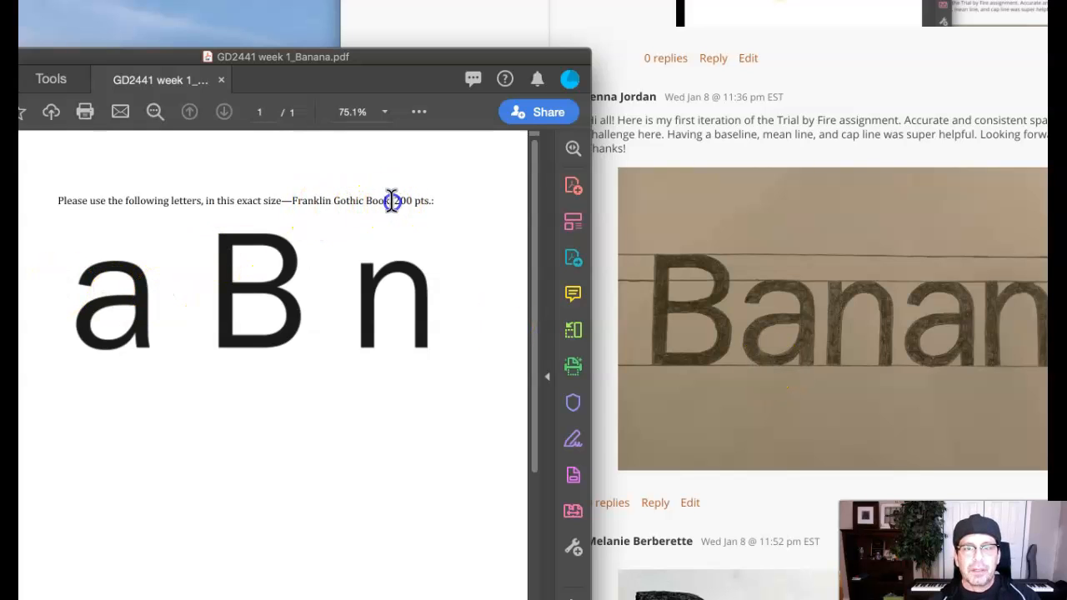
Select the typeface name 'Franklin Gothic Book' in the assignment's instruction line
double_click(340, 201)
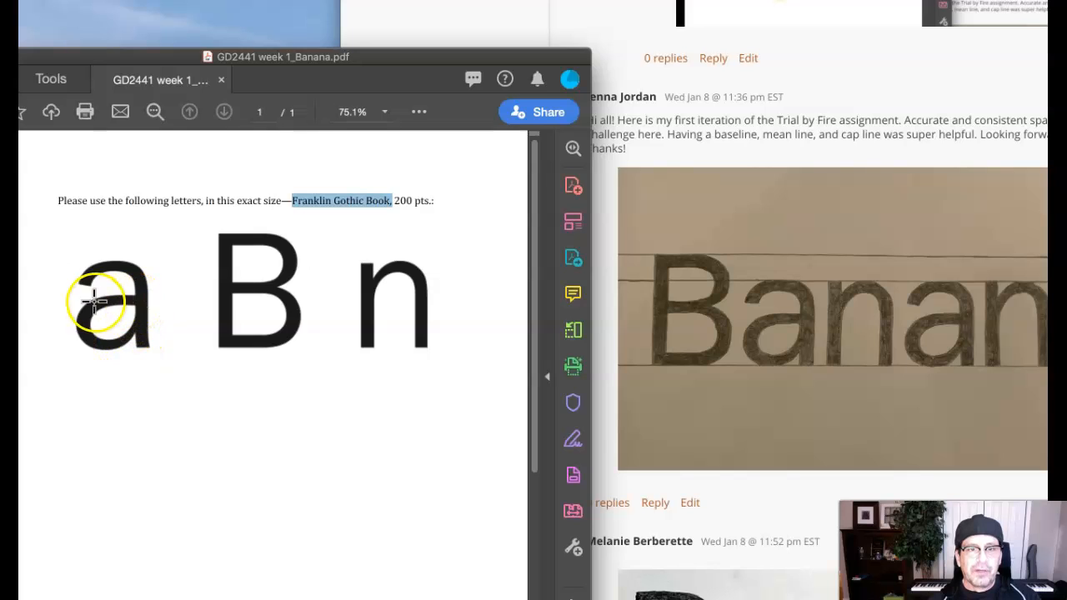
mouse_move(104, 343)
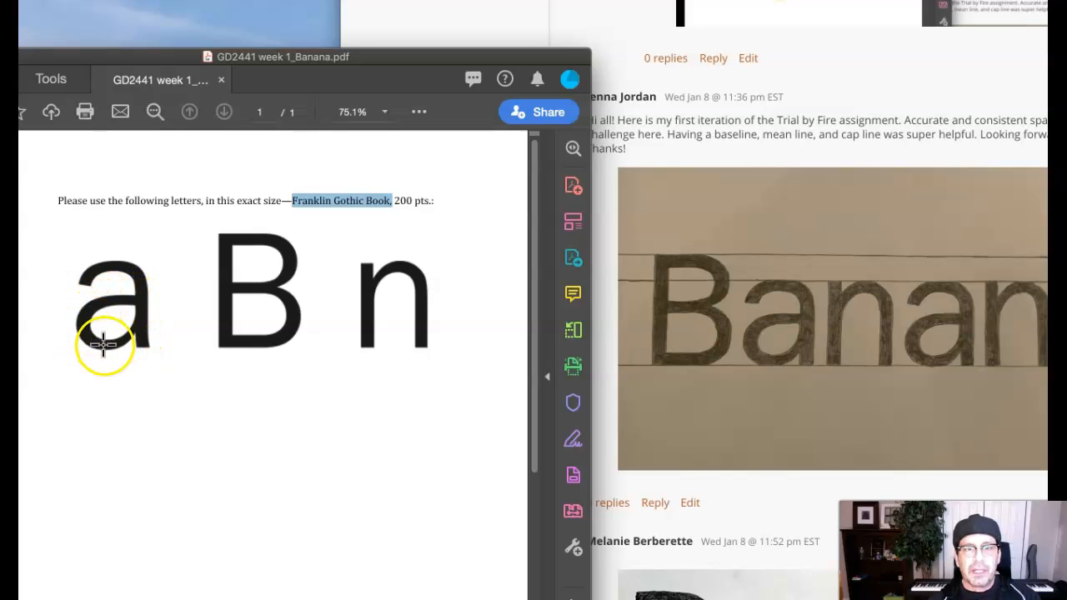
mouse_move(132, 337)
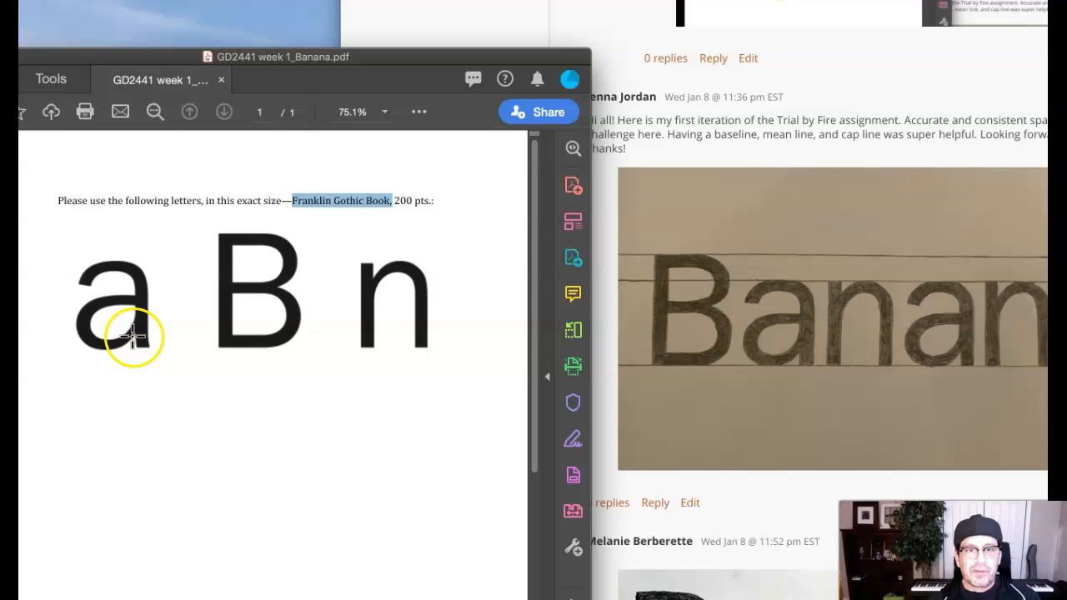
mouse_move(130, 337)
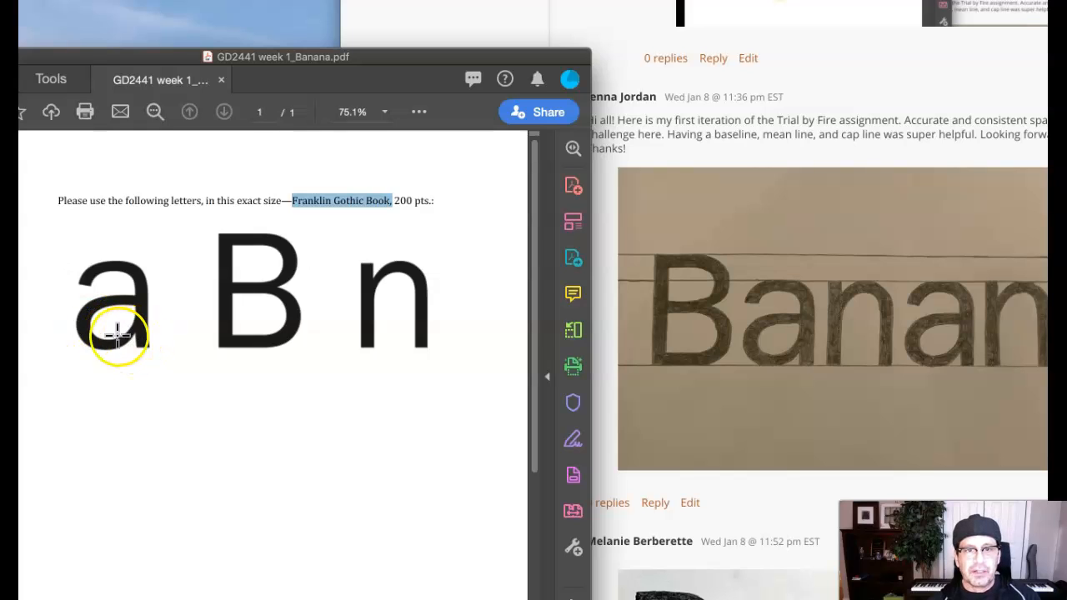
mouse_move(765, 357)
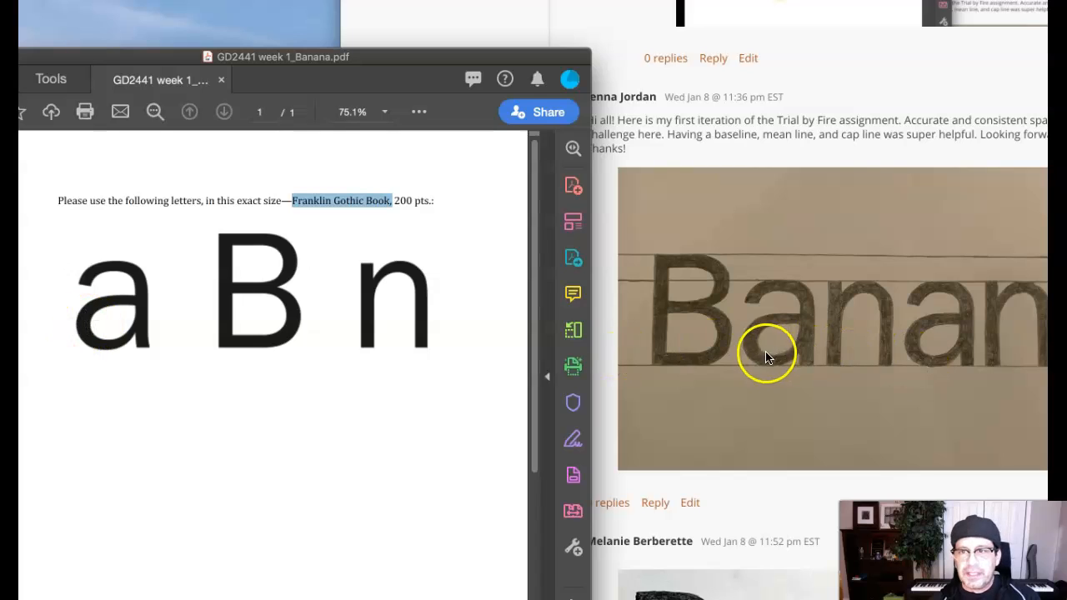
mouse_move(513, 320)
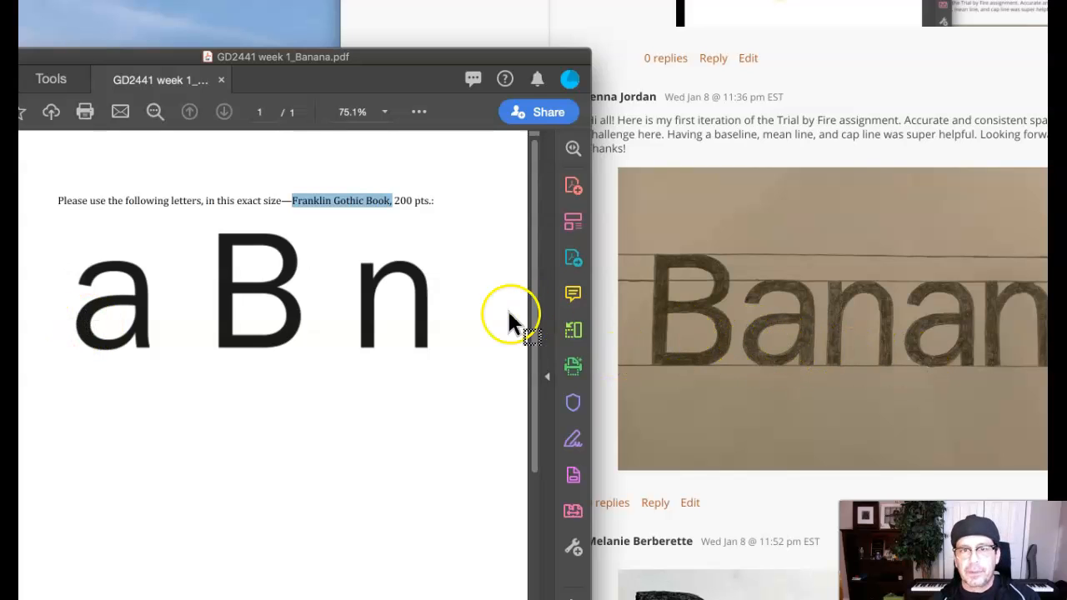
mouse_move(437, 280)
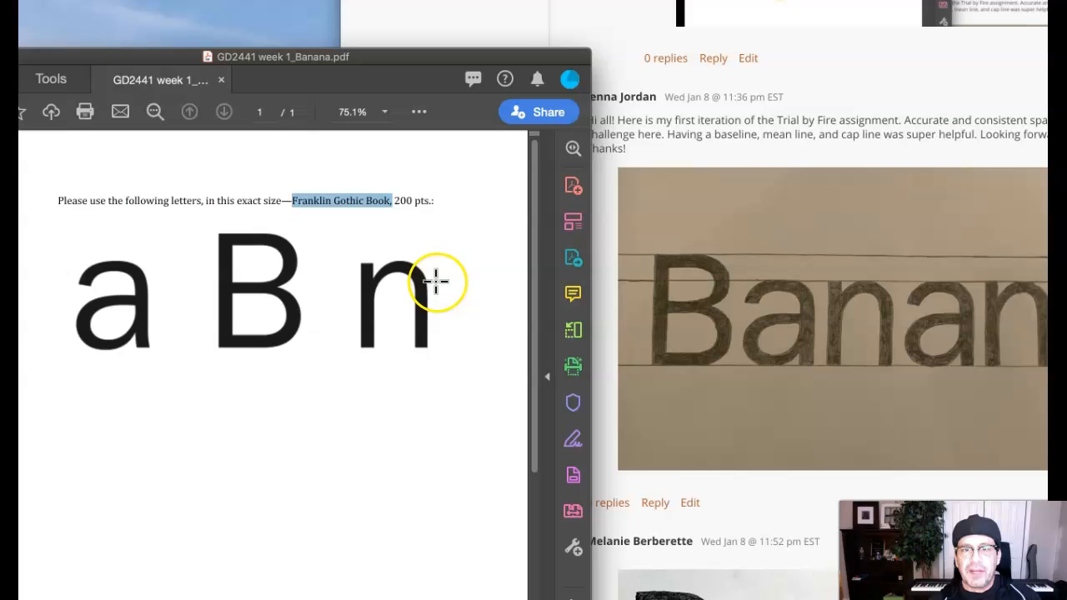
mouse_move(423, 297)
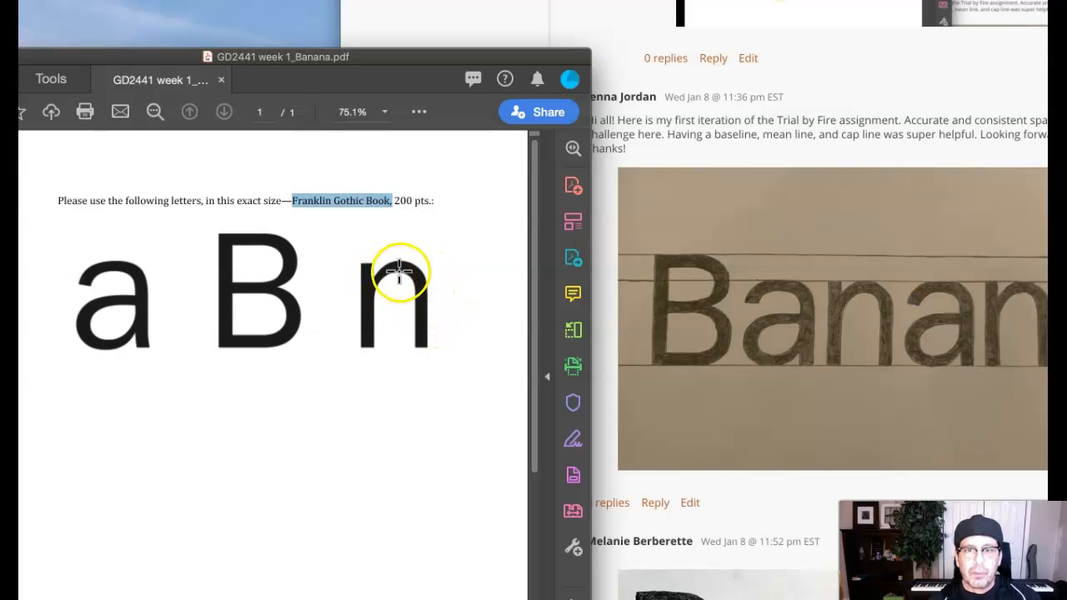
mouse_move(370, 277)
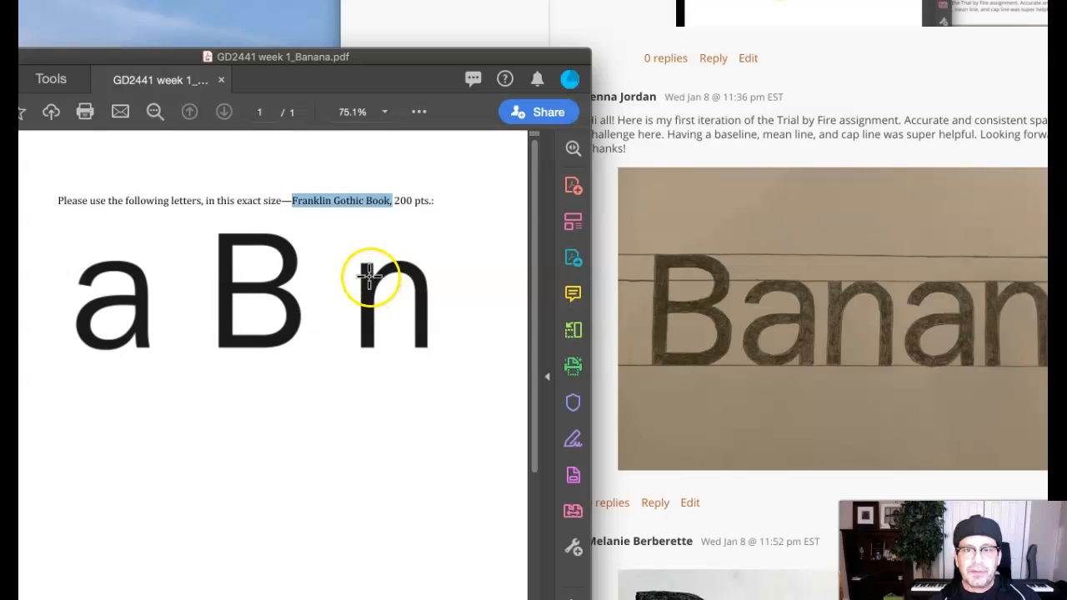
mouse_move(370, 298)
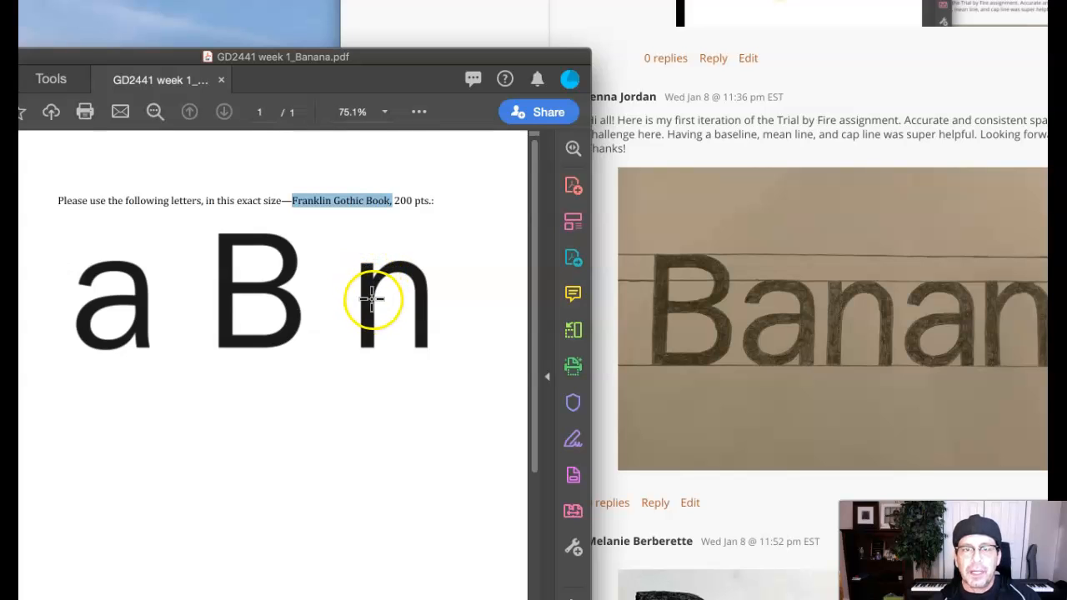
mouse_move(370, 271)
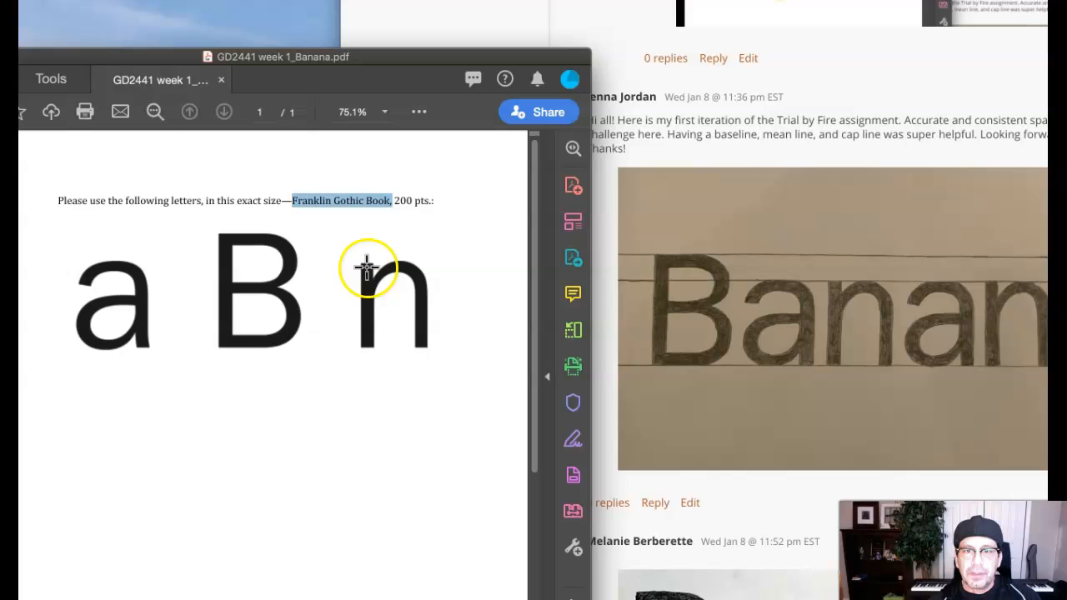
mouse_move(360, 280)
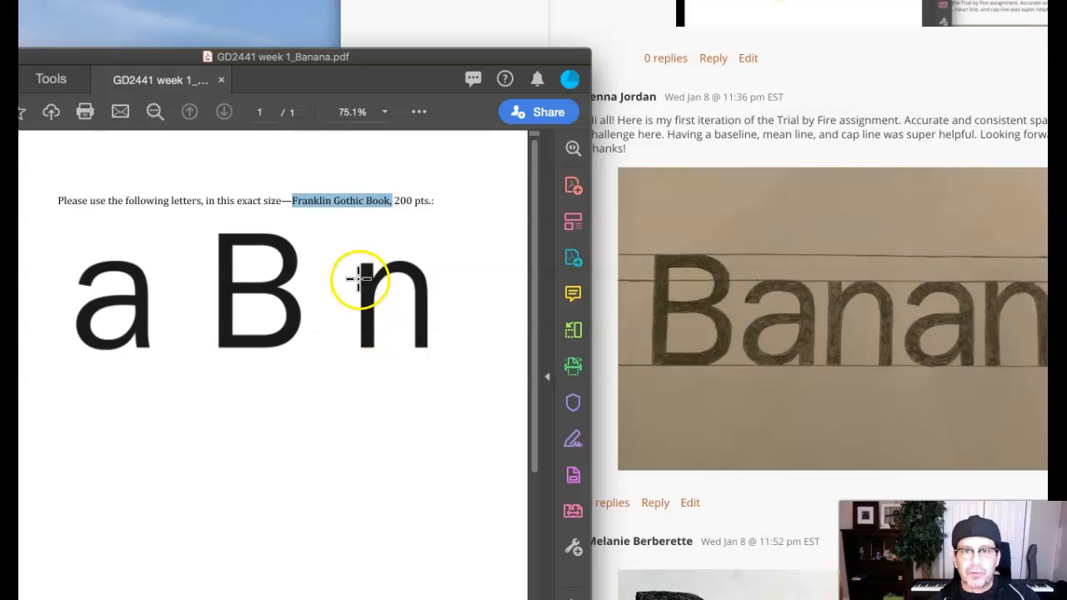
mouse_move(847, 292)
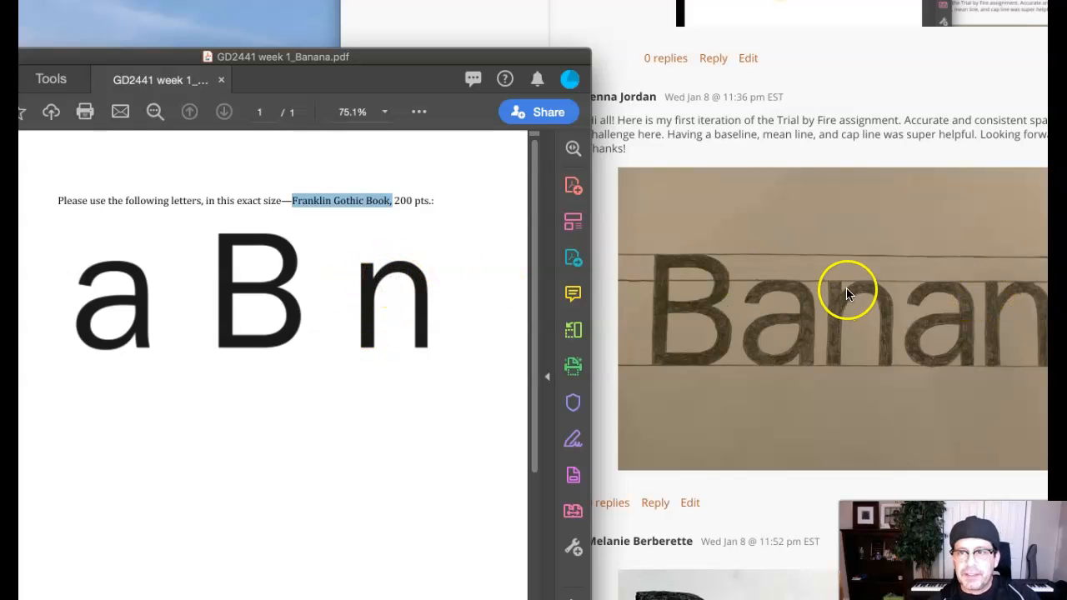
mouse_move(1009, 299)
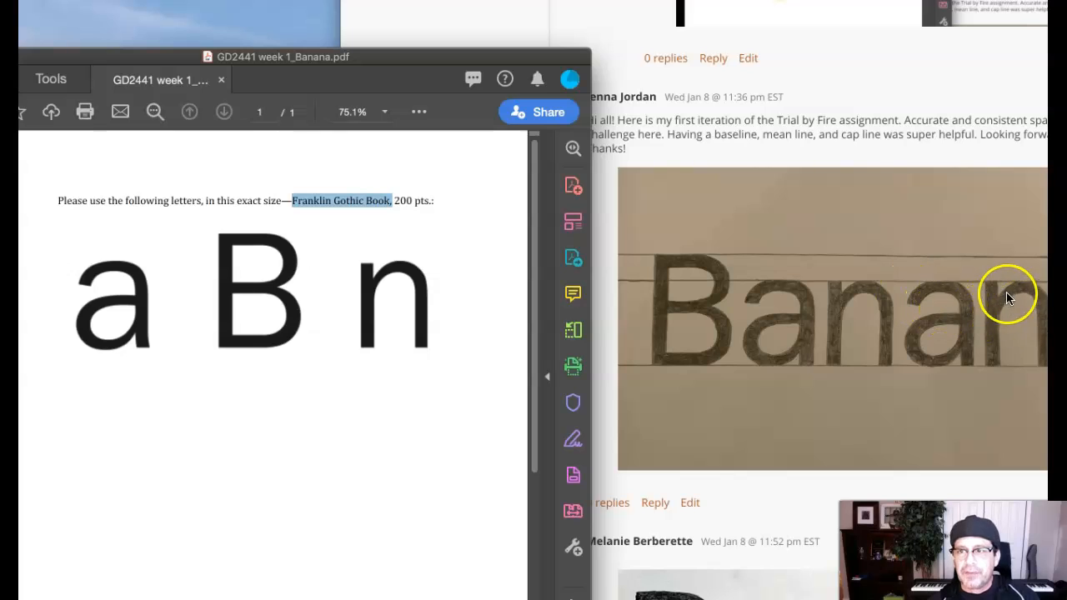
mouse_move(859, 292)
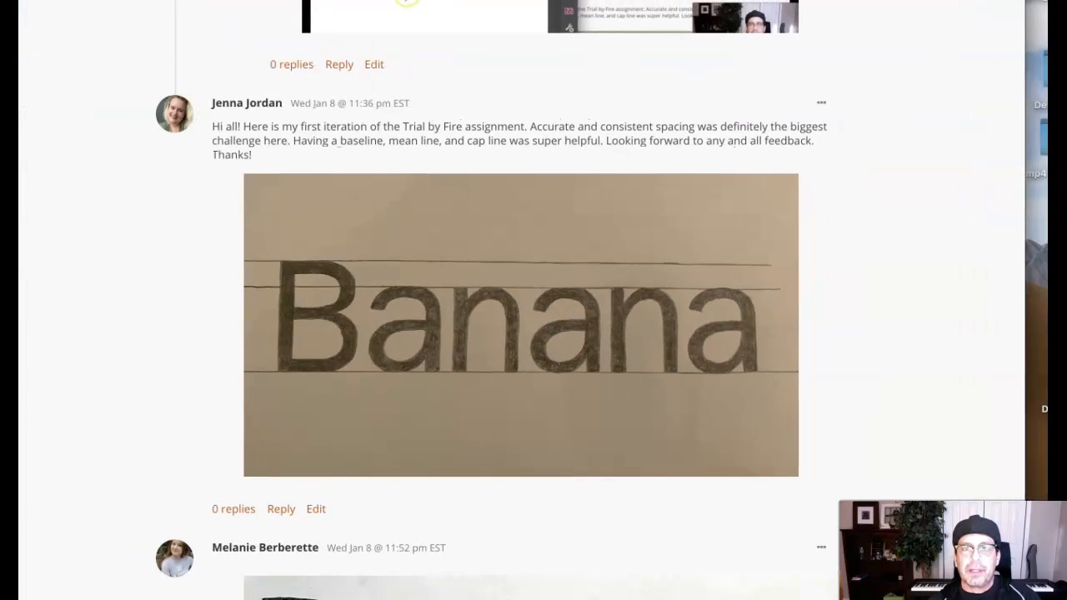
mouse_move(274, 136)
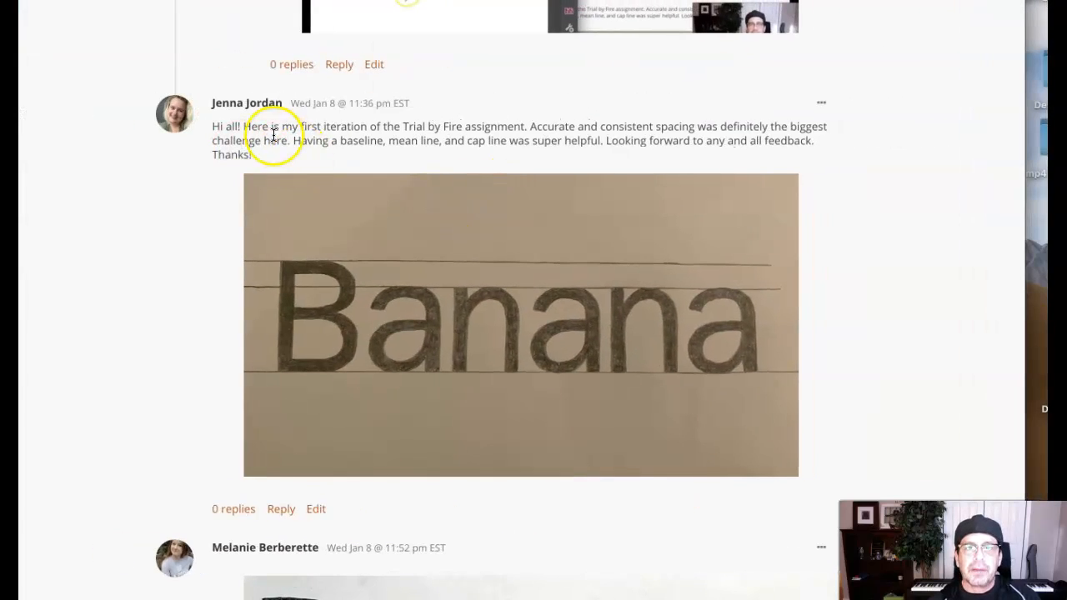
mouse_move(357, 147)
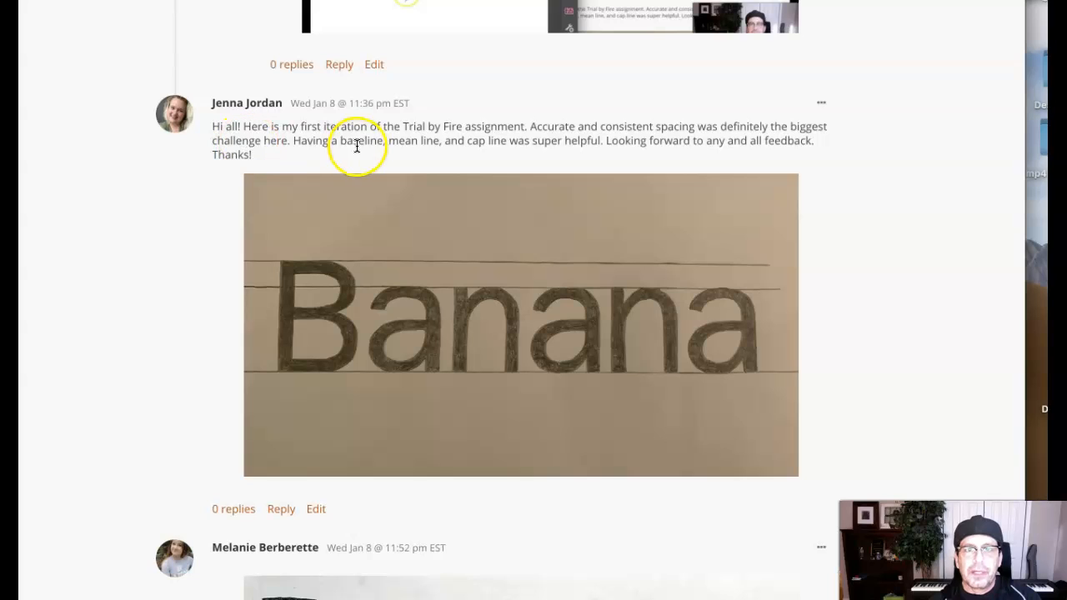
mouse_move(830, 149)
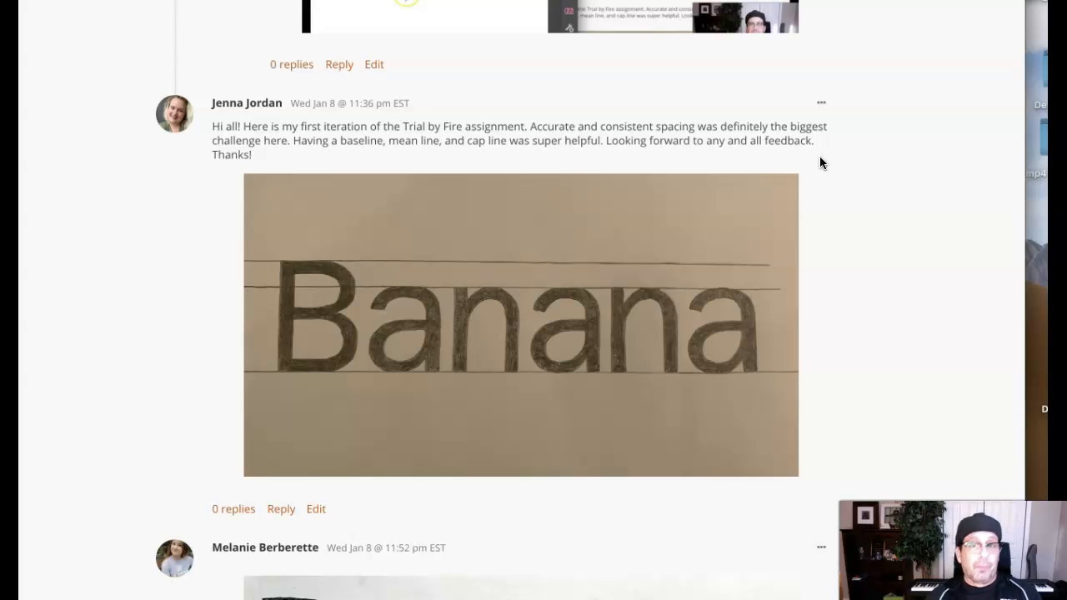
mouse_move(344, 165)
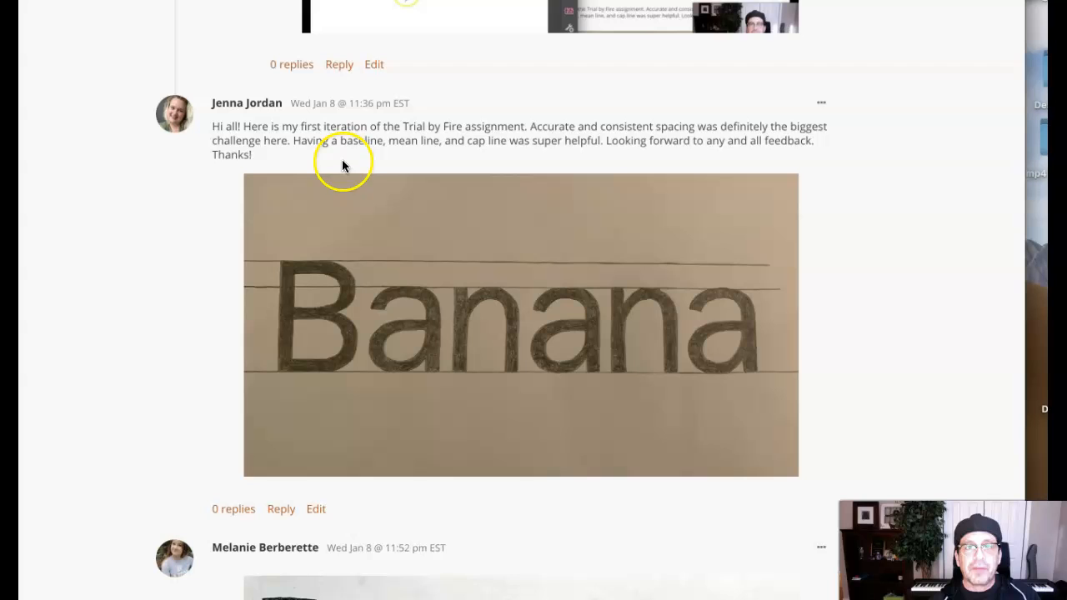
mouse_move(841, 153)
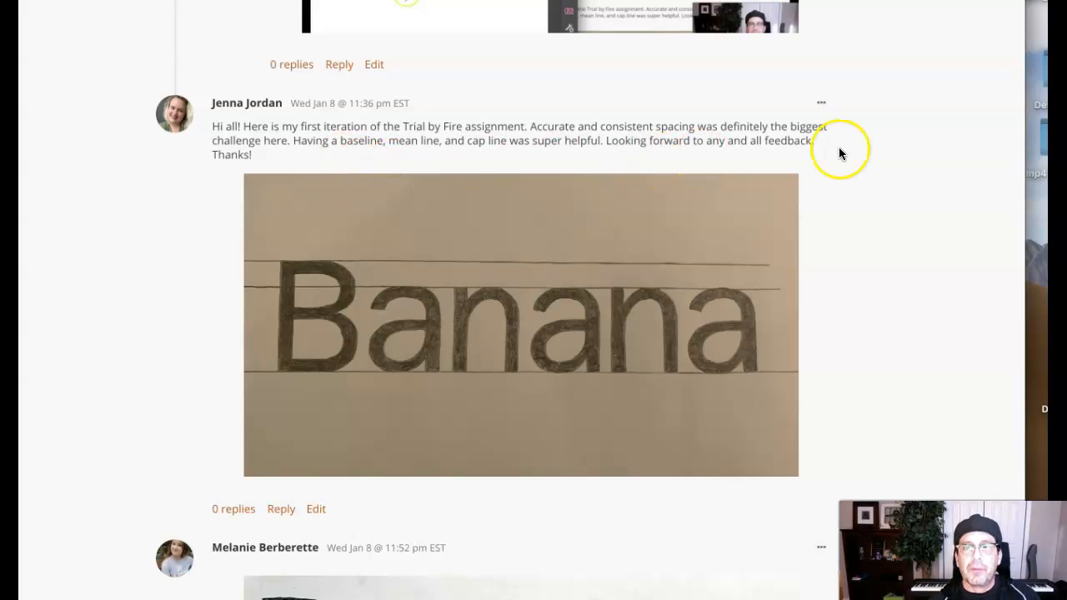
mouse_move(654, 313)
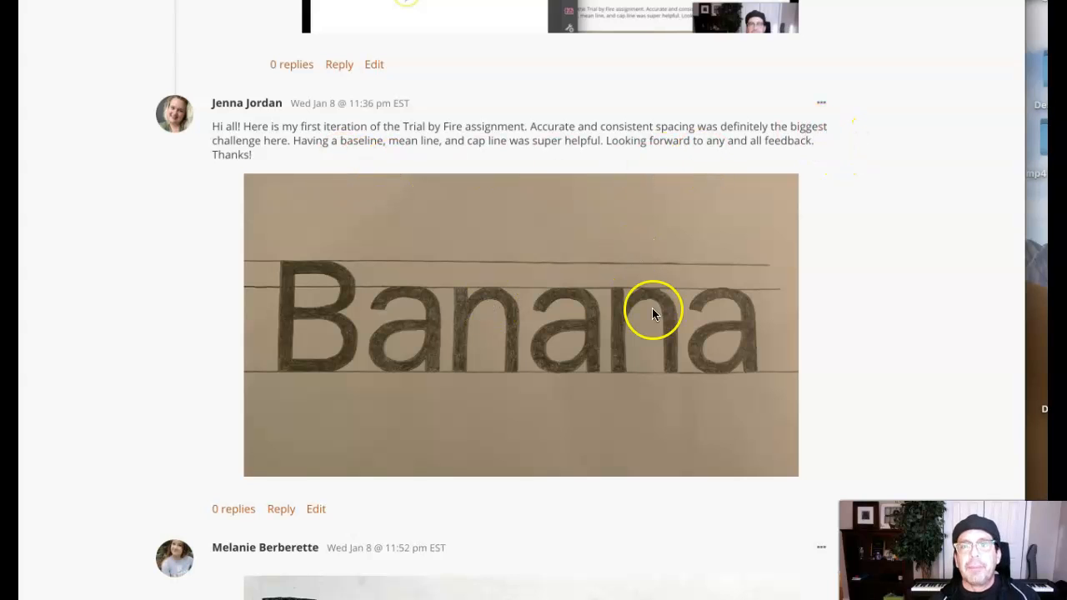
mouse_move(665, 402)
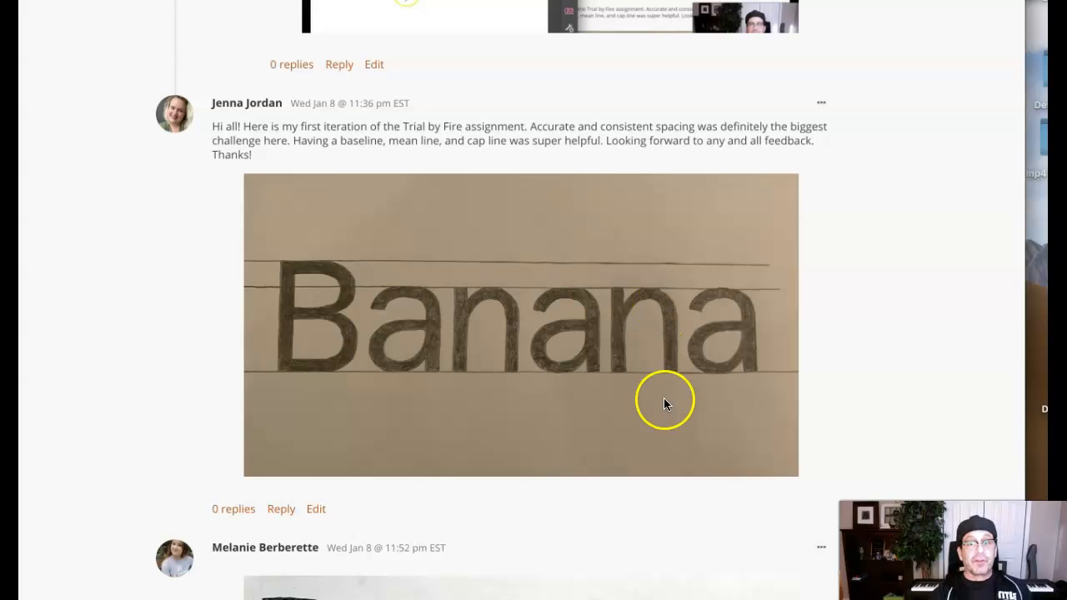
mouse_move(664, 400)
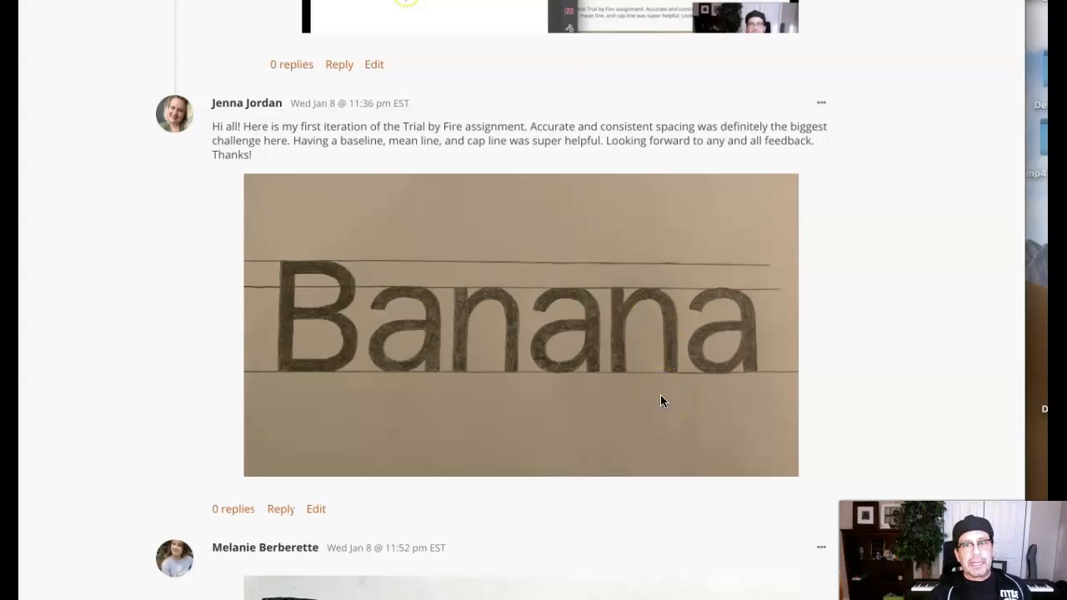
mouse_move(617, 343)
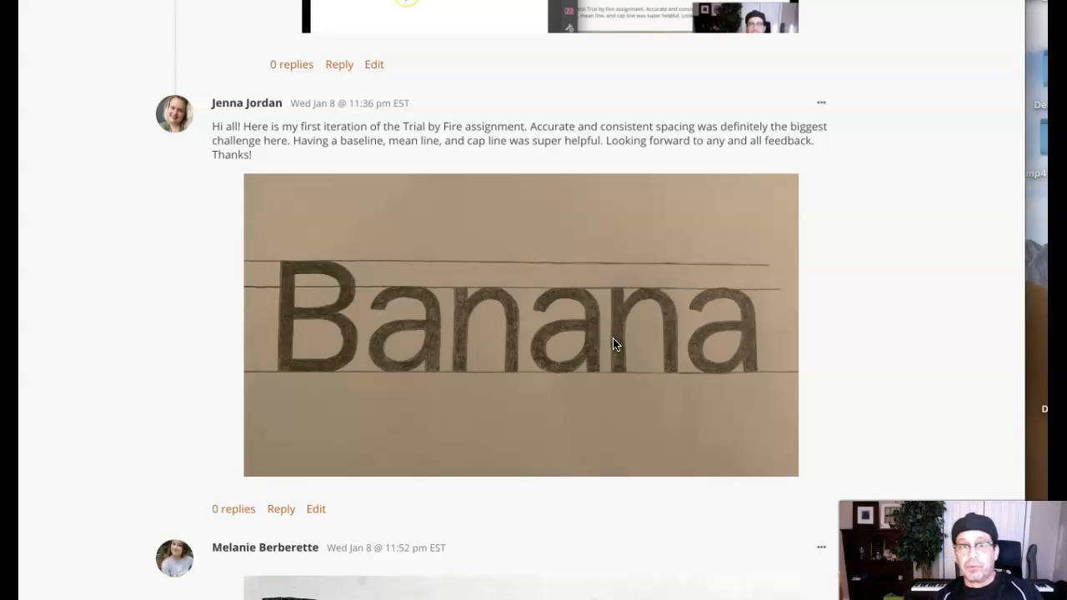
mouse_move(649, 326)
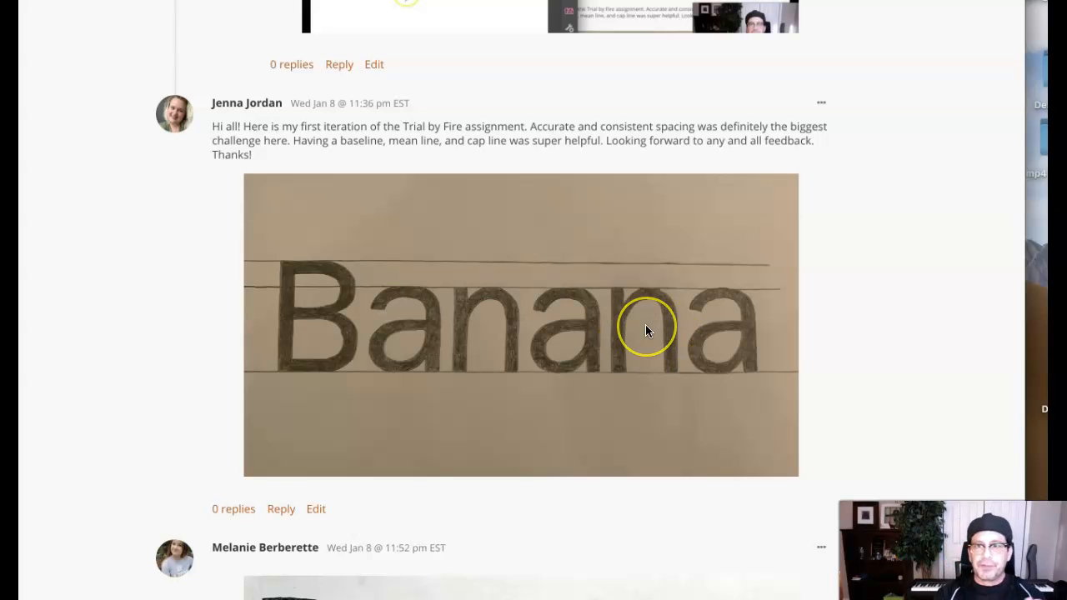
scroll(down, 3)
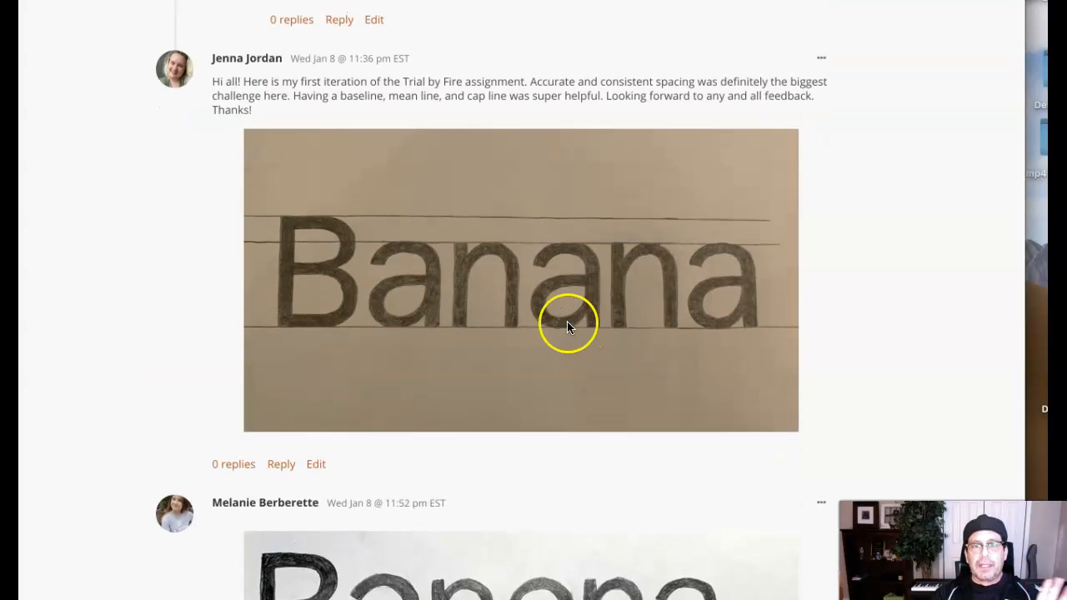
mouse_move(734, 333)
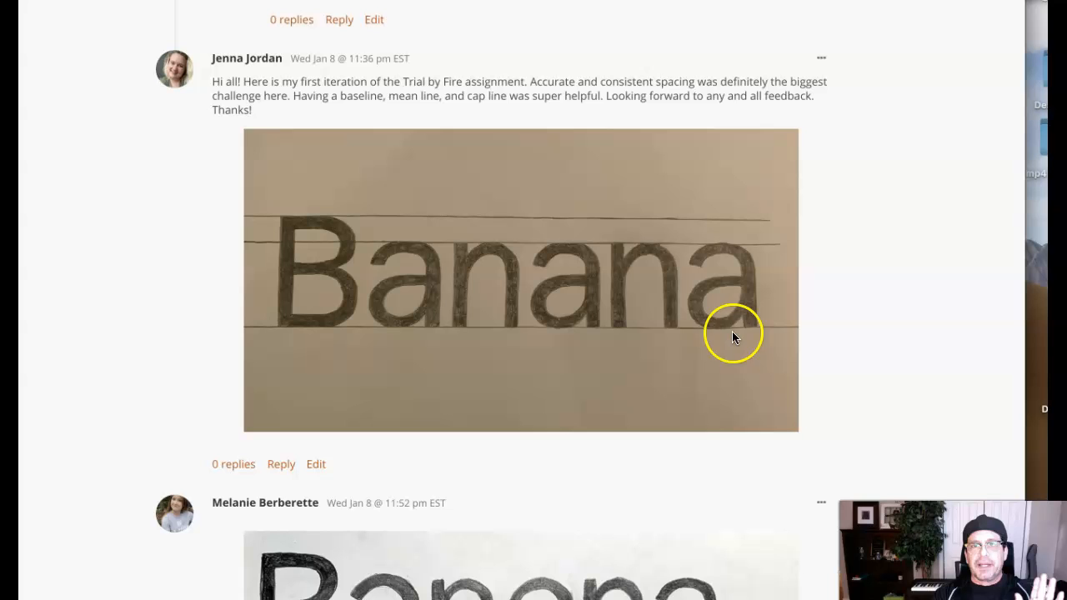
mouse_move(775, 332)
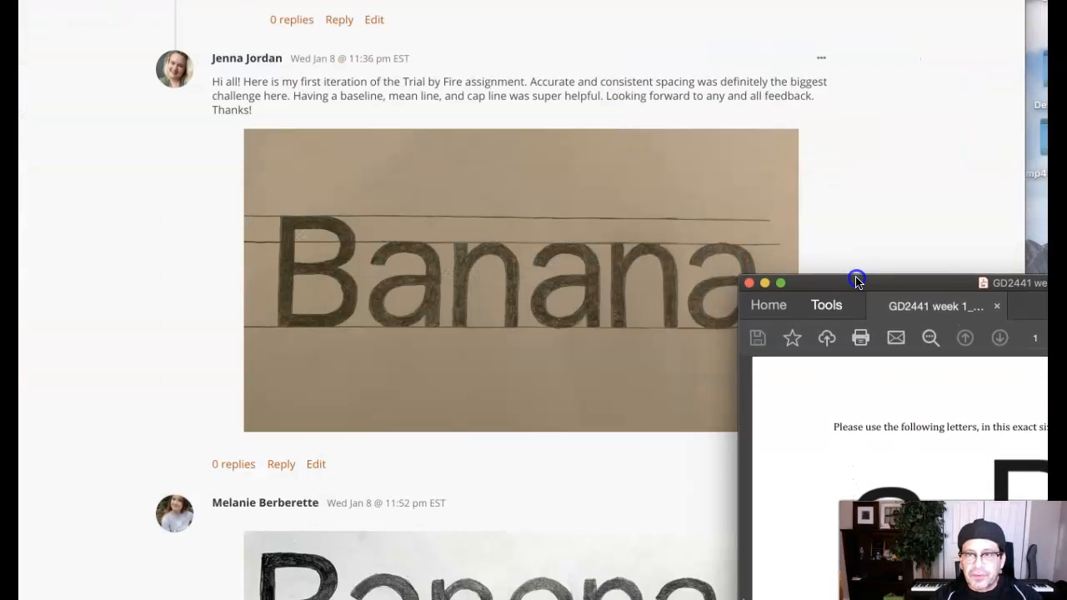
drag(857, 280, 881, 250)
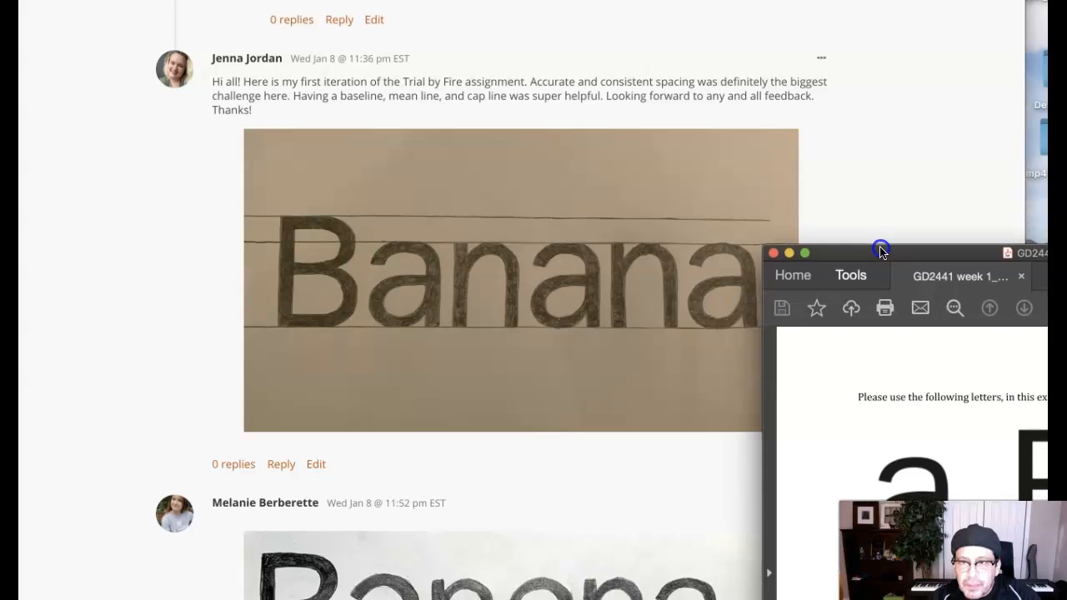
mouse_move(767, 326)
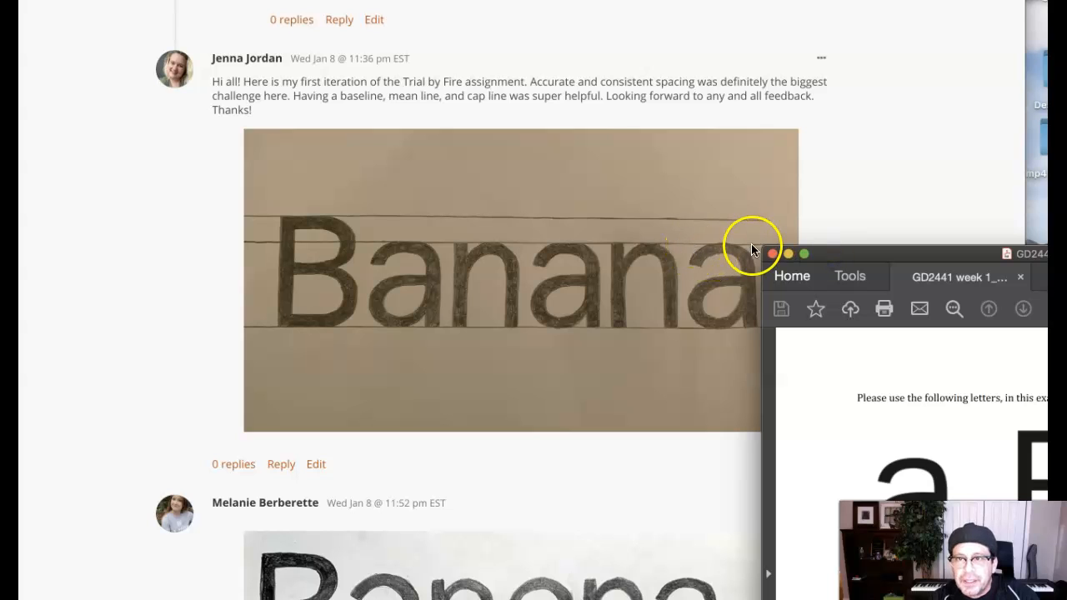
mouse_move(766, 254)
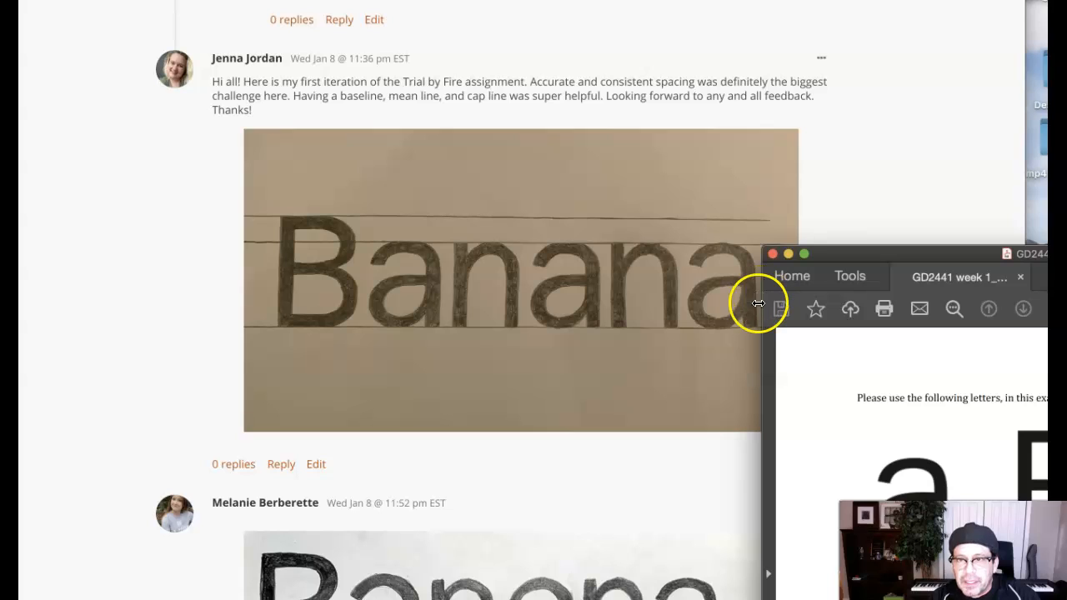
mouse_move(770, 337)
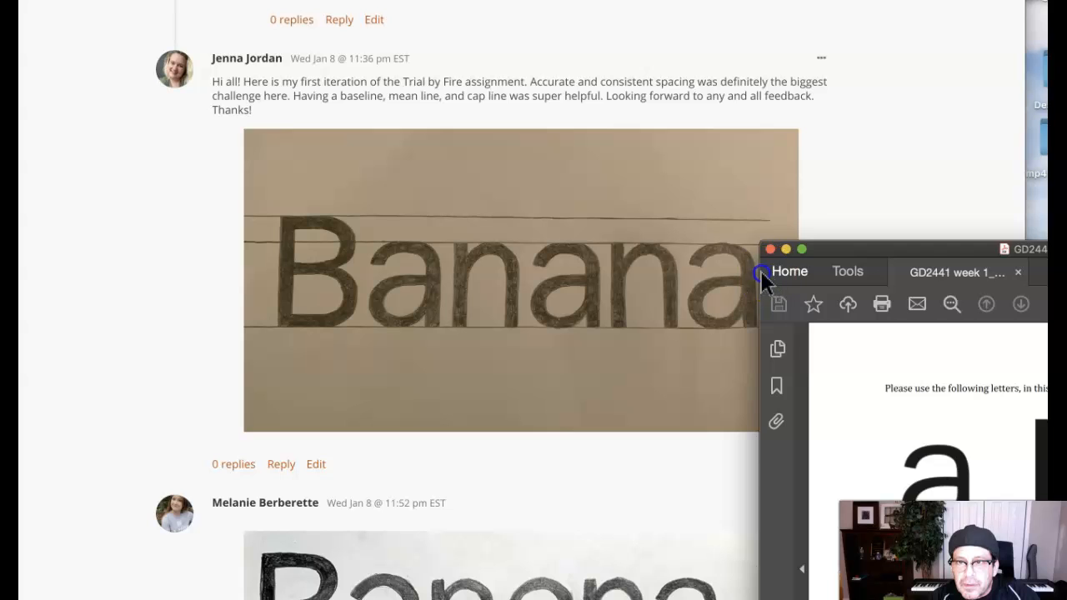
Reopen 'GD2441 week 1_Banana' from Recent files showing the reference letters a, B, n
click(789, 270)
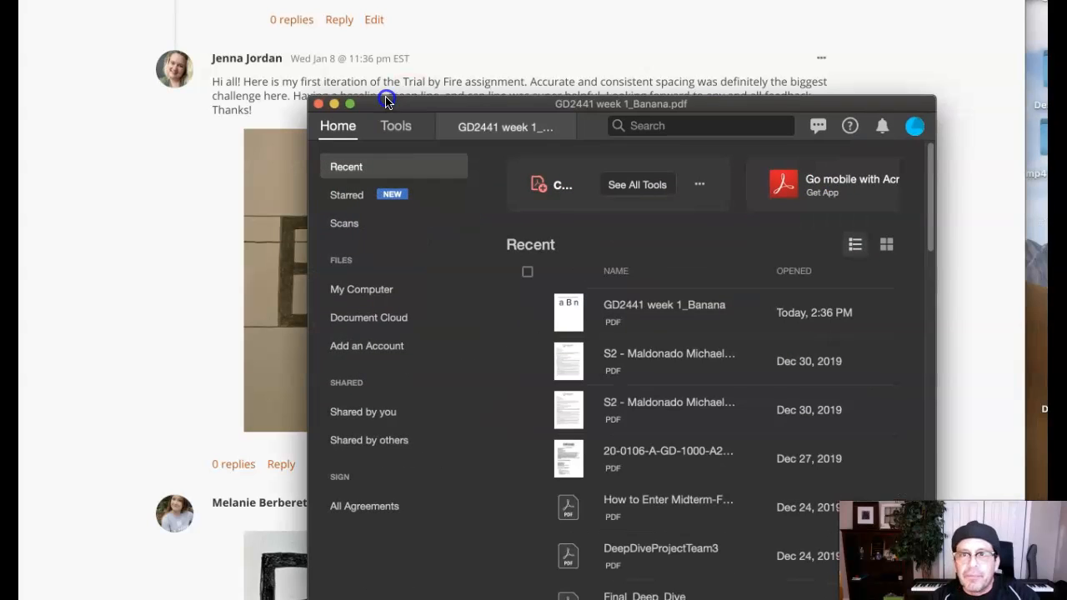
drag(387, 100, 242, 59)
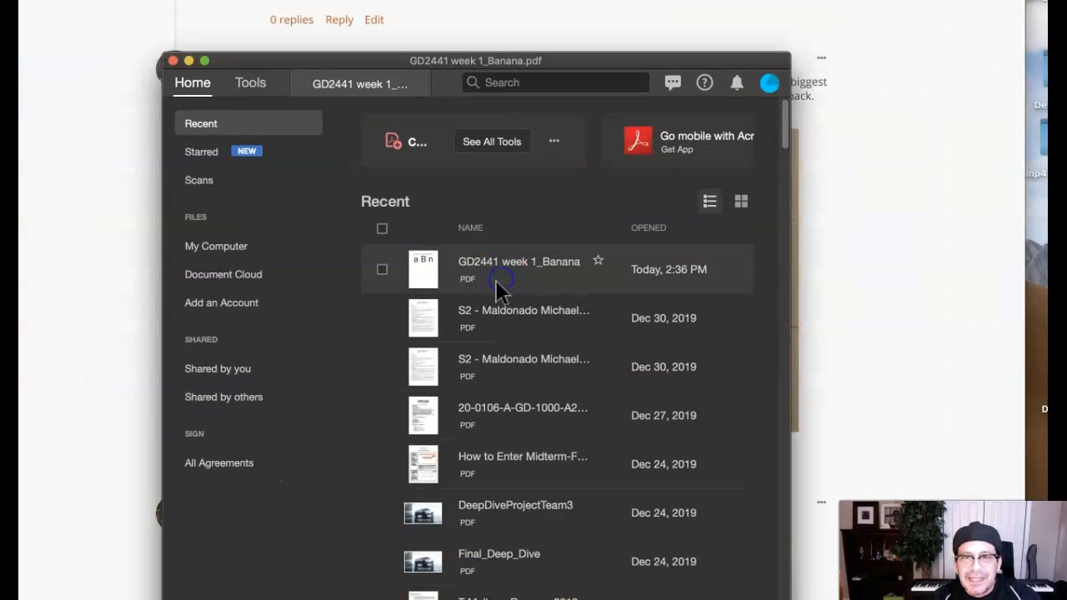
double_click(518, 268)
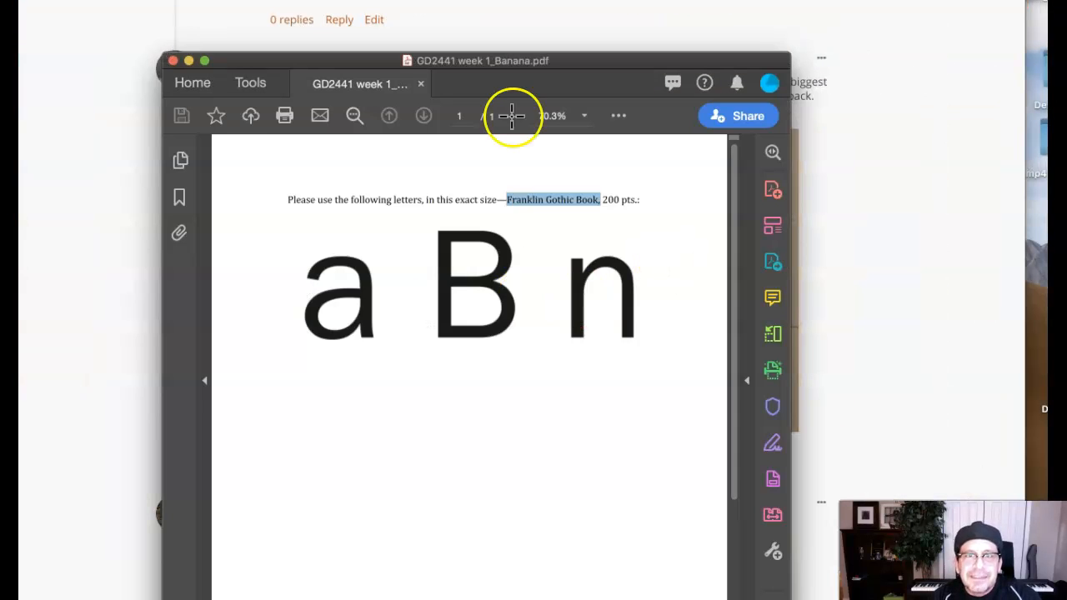
Move the assignment window to the right edge, then hide it to reveal the post
drag(476, 60, 924, 206)
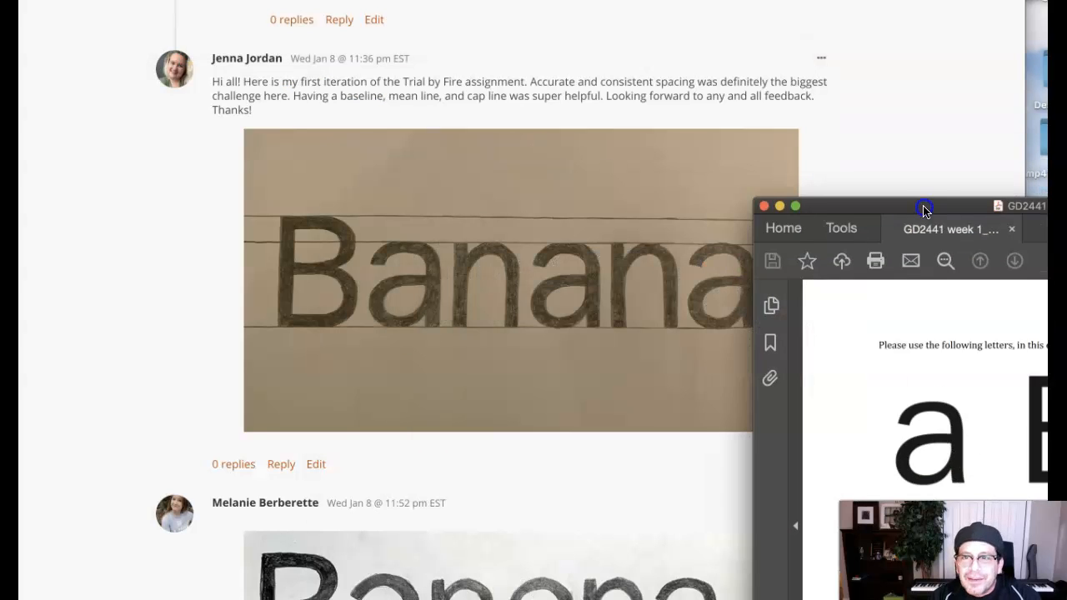
drag(924, 207, 940, 254)
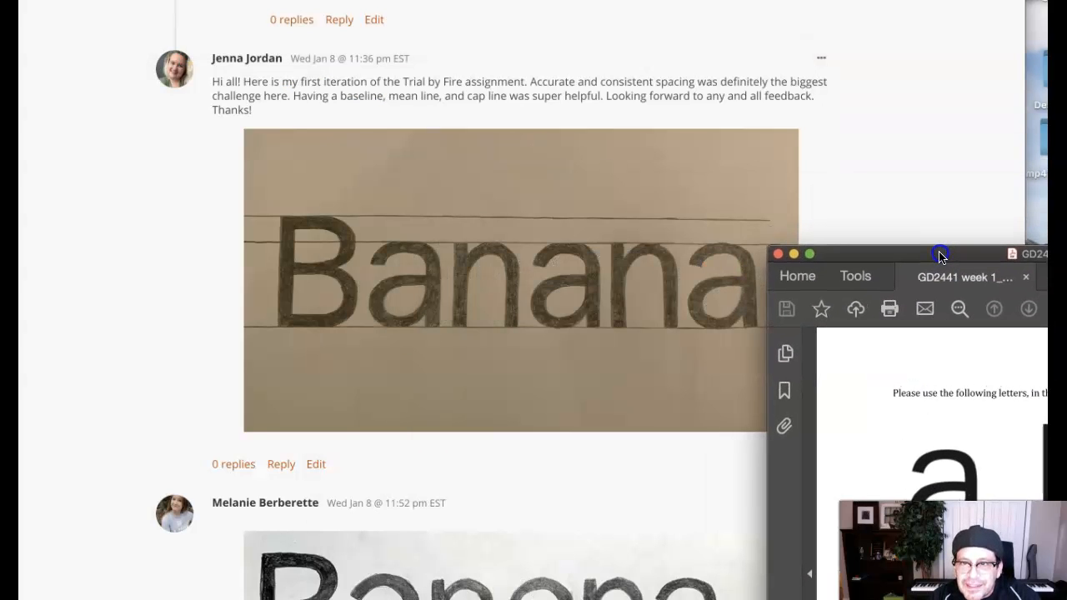
mouse_move(784, 333)
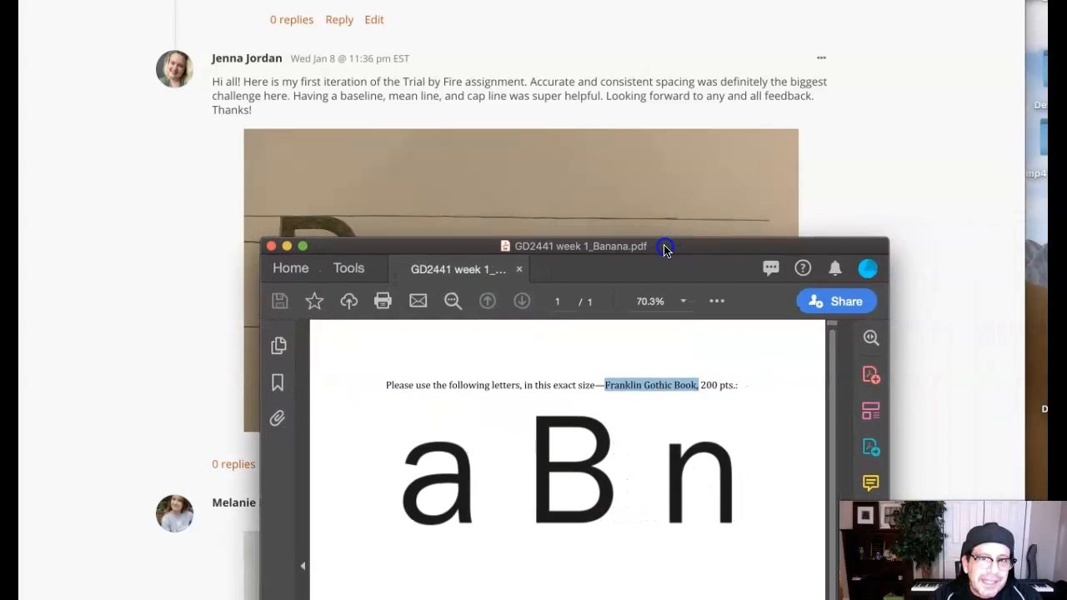
drag(665, 247, 993, 225)
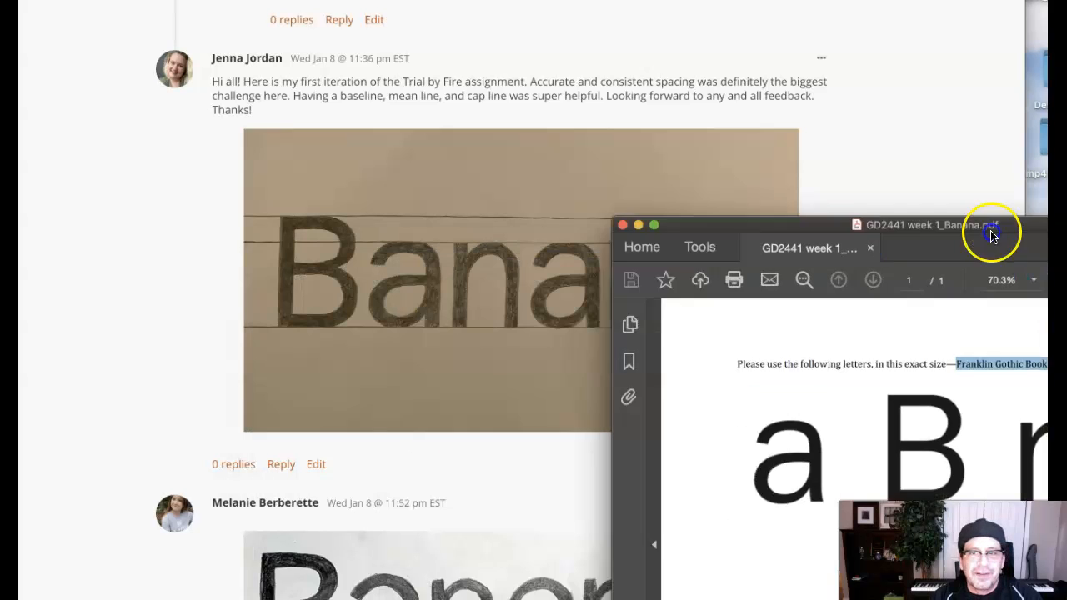
click(882, 264)
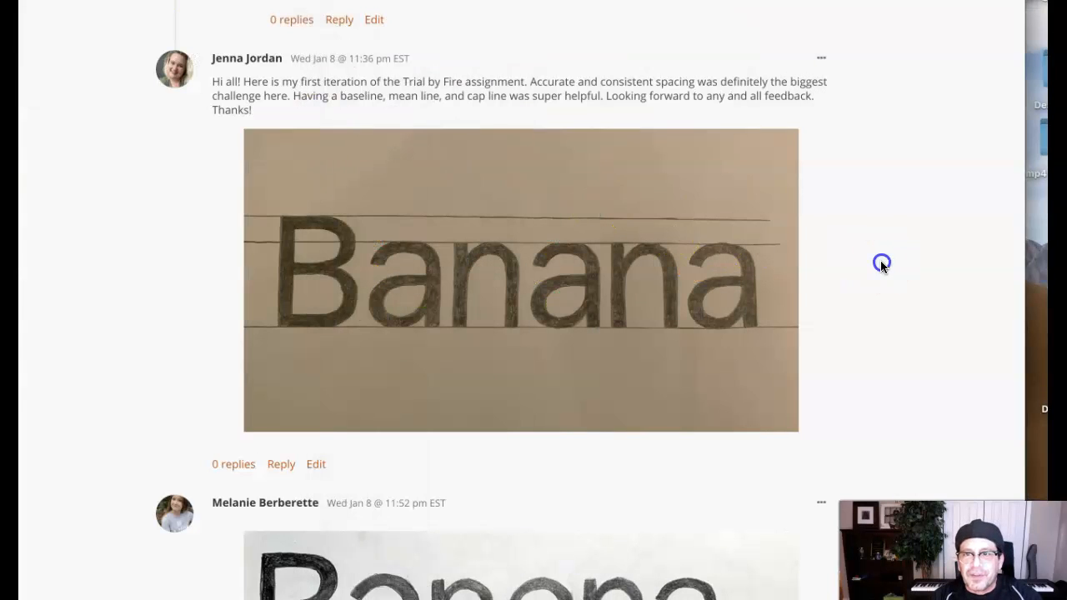
mouse_move(235, 324)
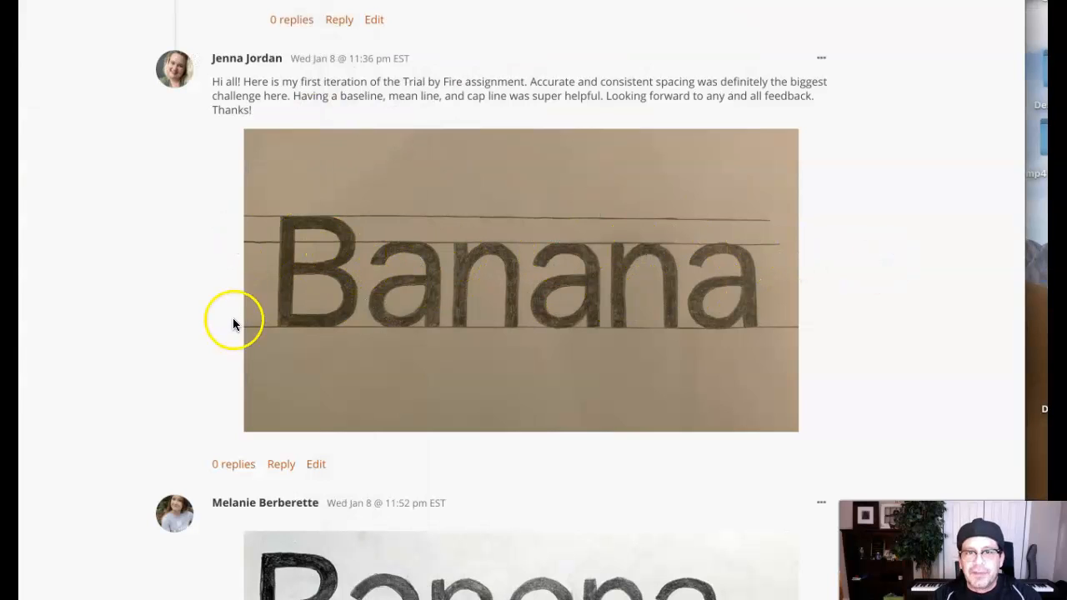
mouse_move(784, 386)
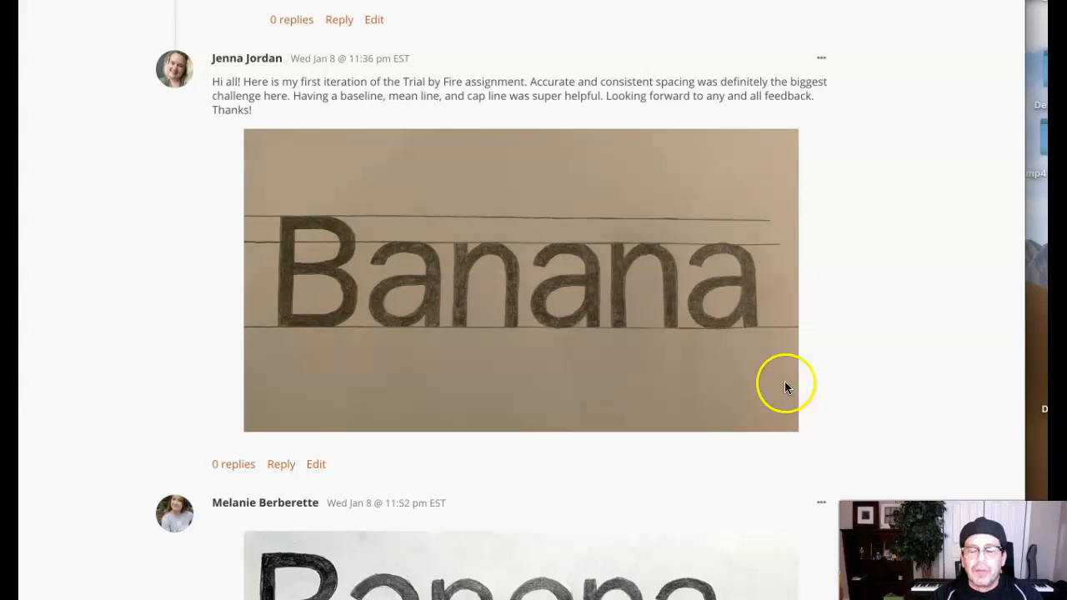
mouse_move(261, 337)
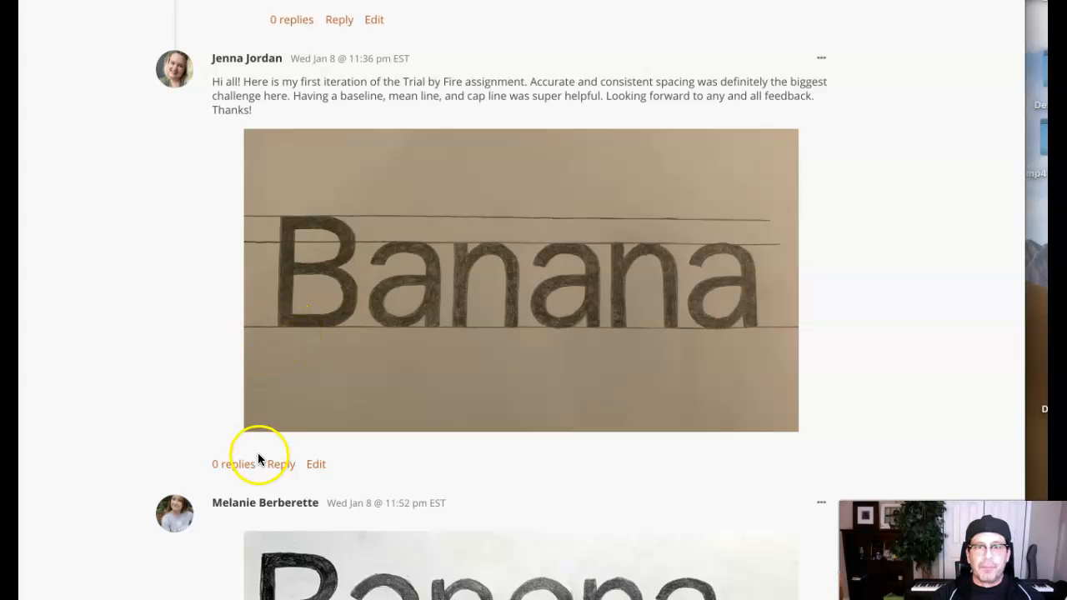
mouse_move(804, 381)
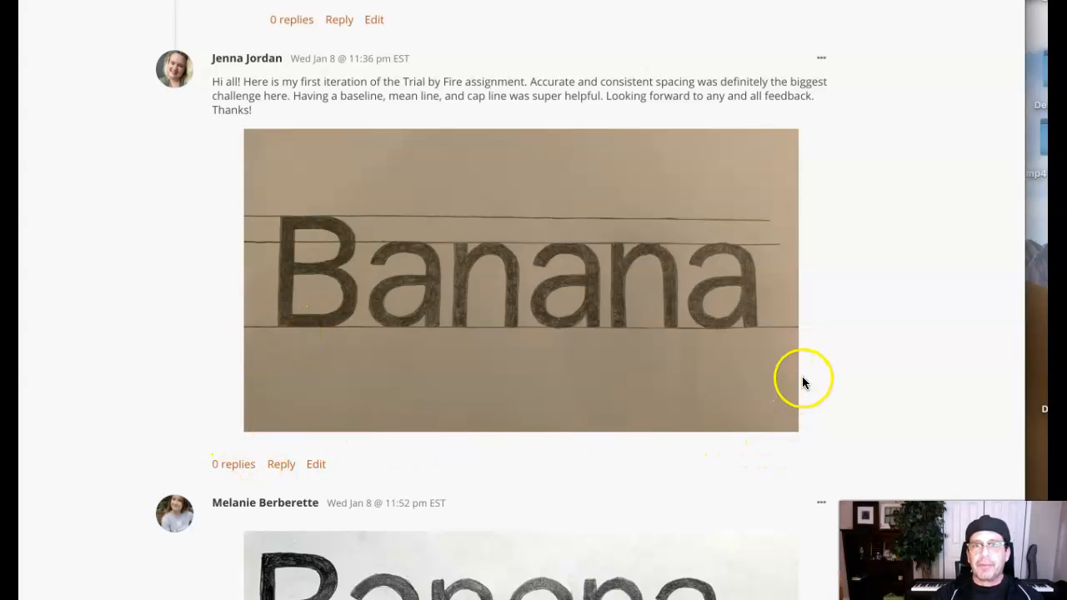
mouse_move(767, 331)
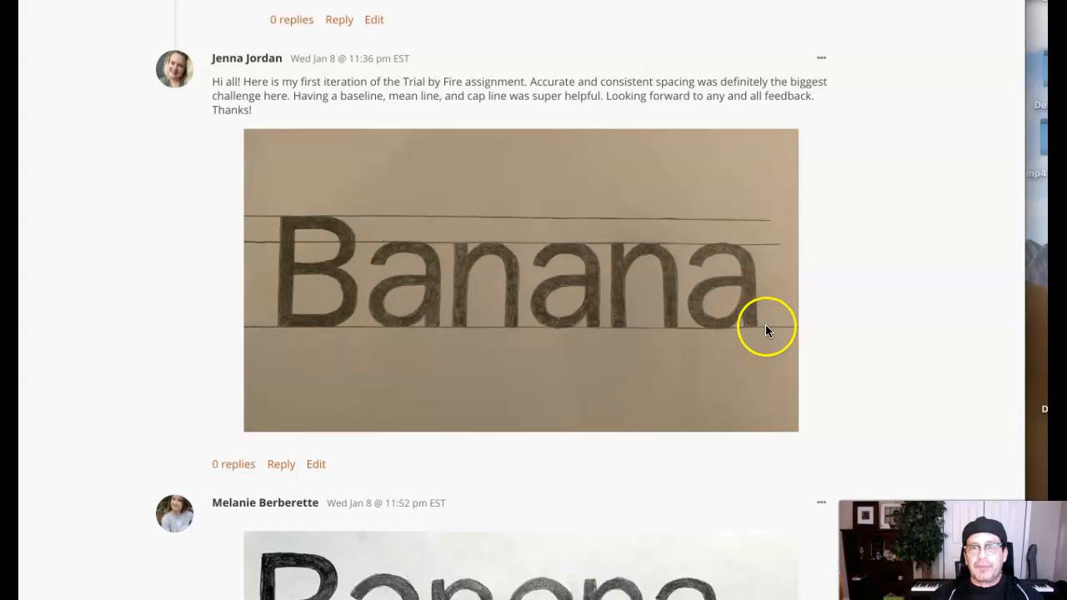
mouse_move(262, 249)
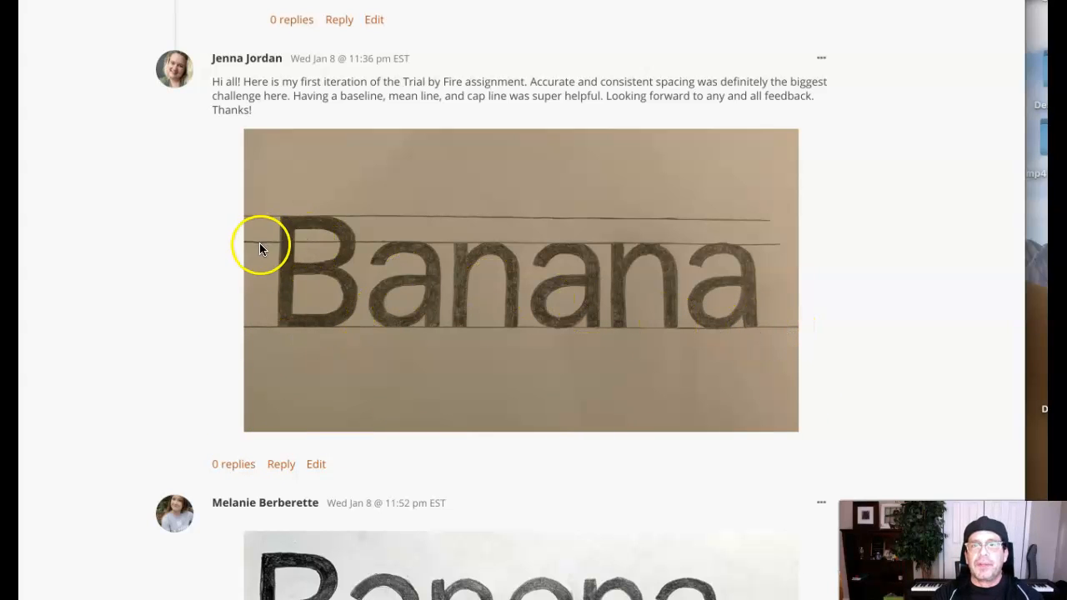
mouse_move(315, 259)
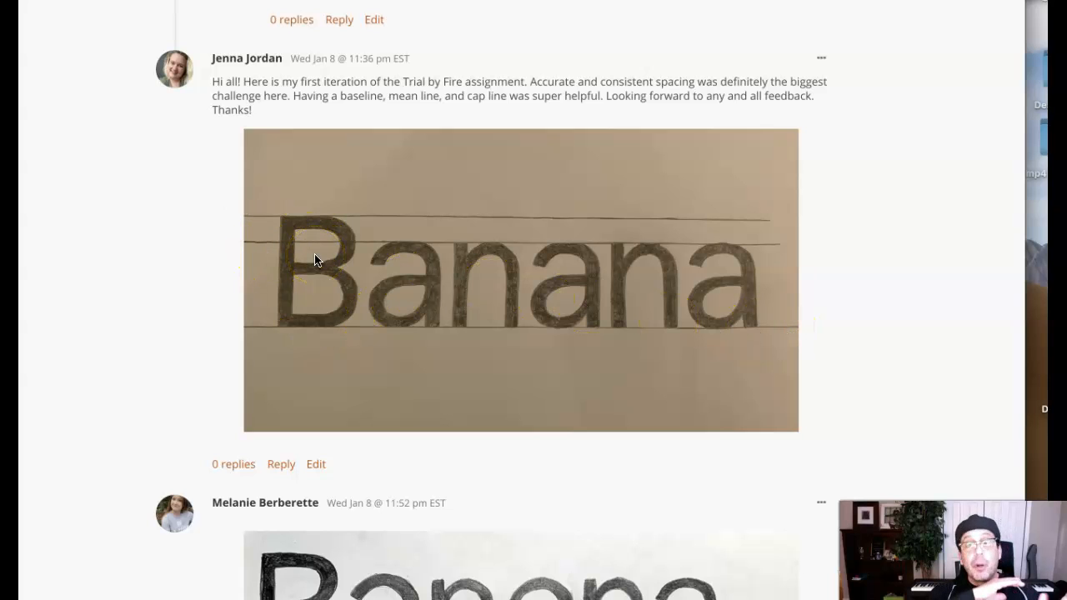
mouse_move(284, 331)
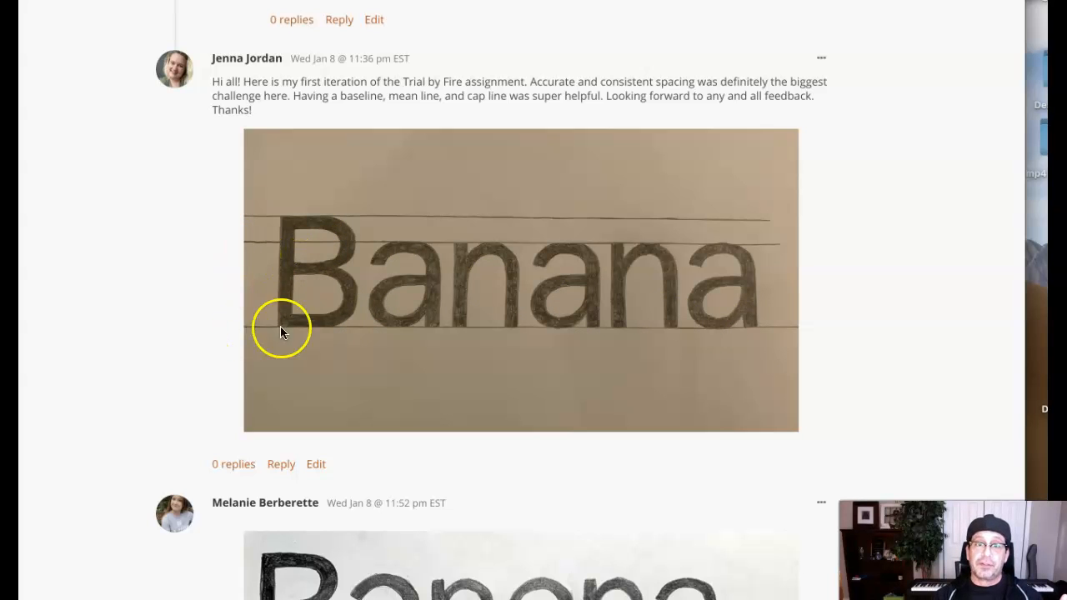
mouse_move(704, 300)
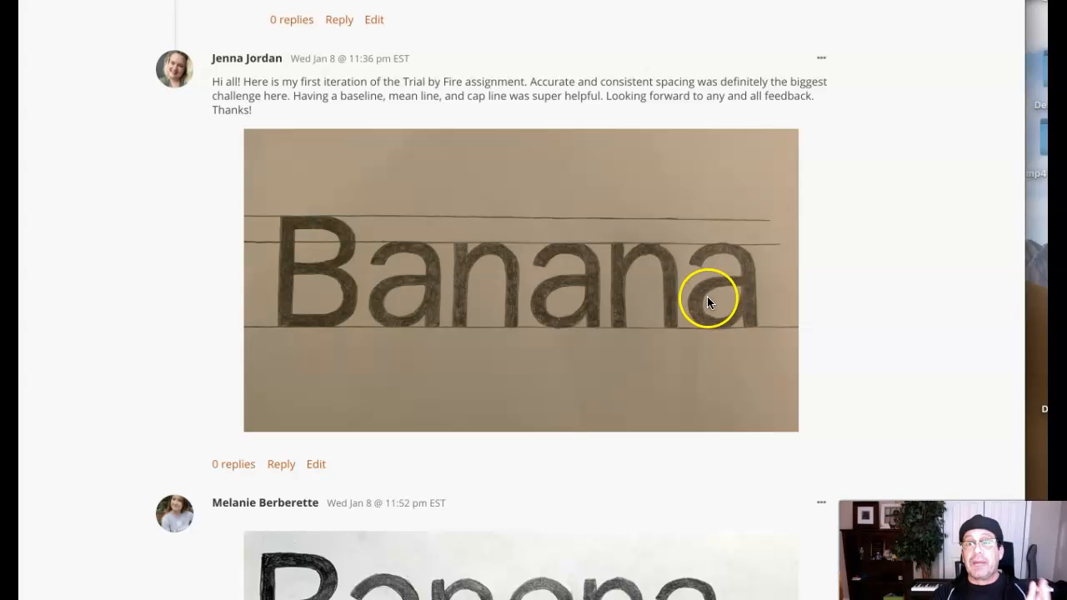
mouse_move(409, 250)
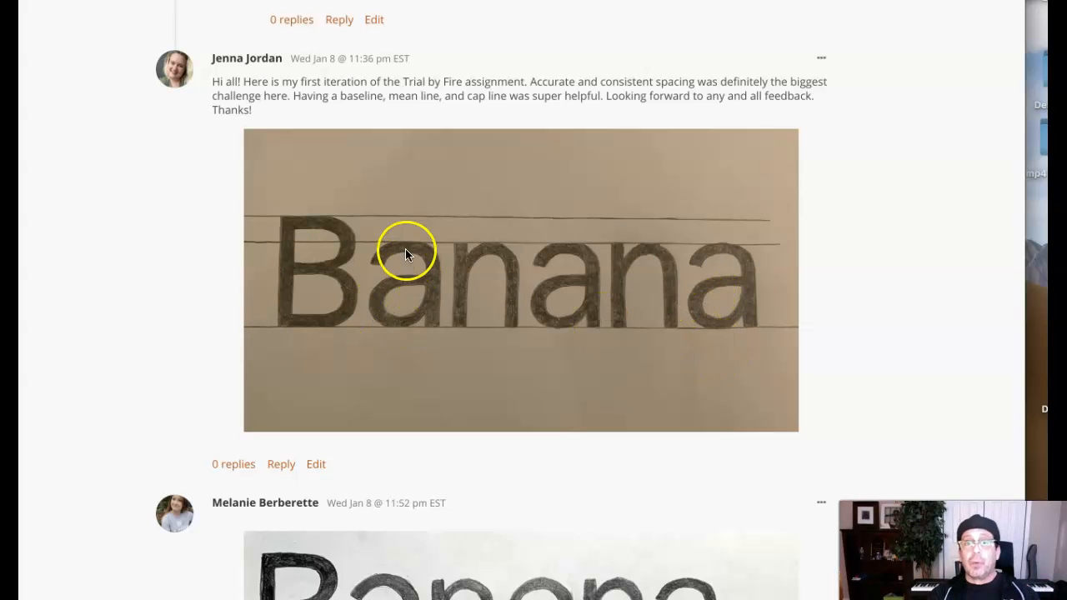
mouse_move(727, 259)
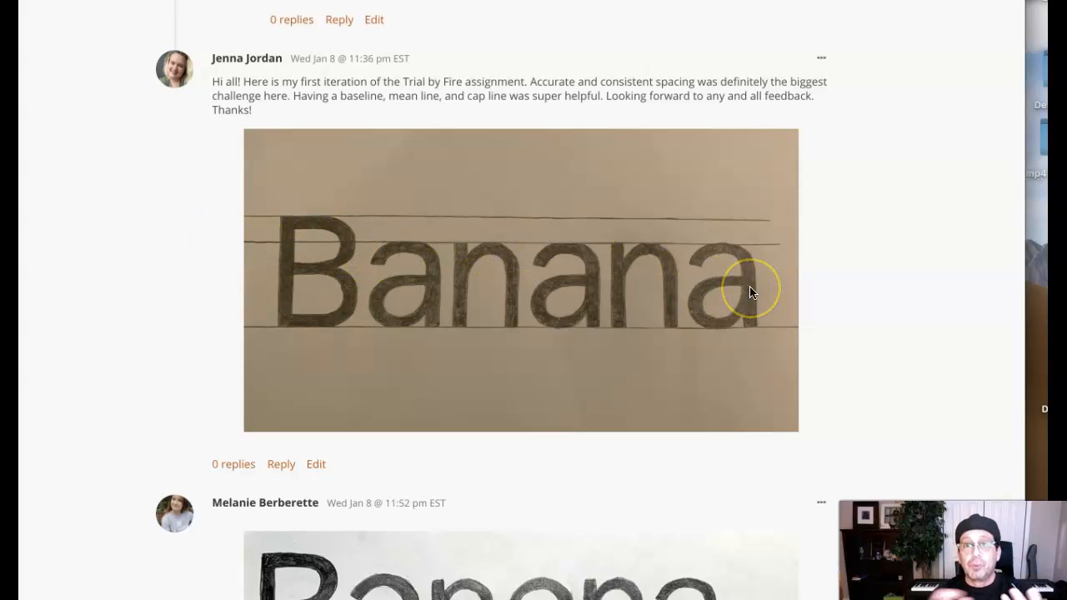
mouse_move(751, 292)
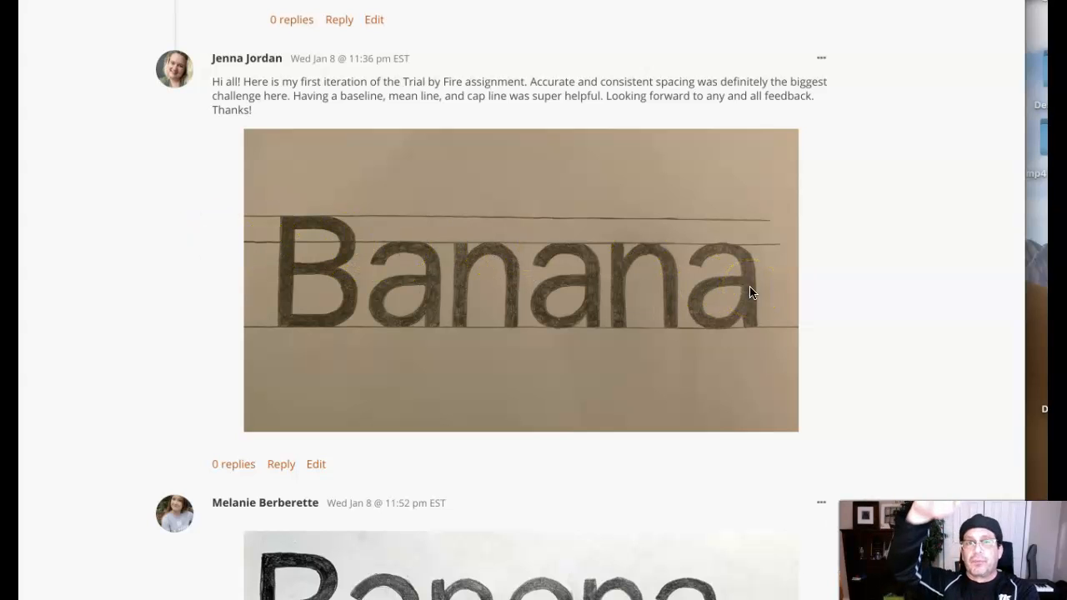
mouse_move(620, 263)
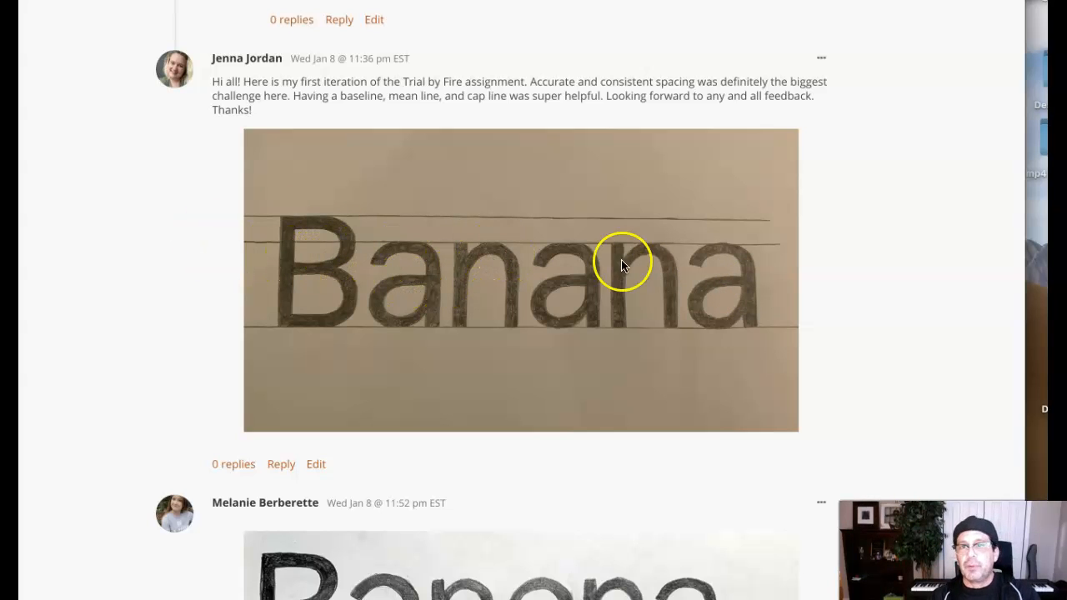
mouse_move(517, 251)
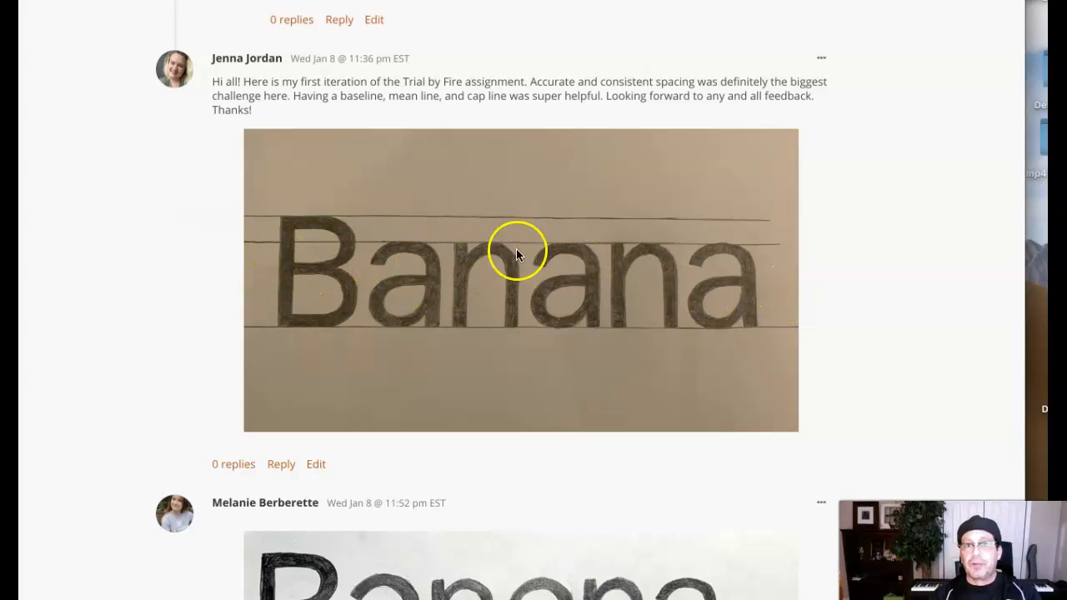
mouse_move(767, 257)
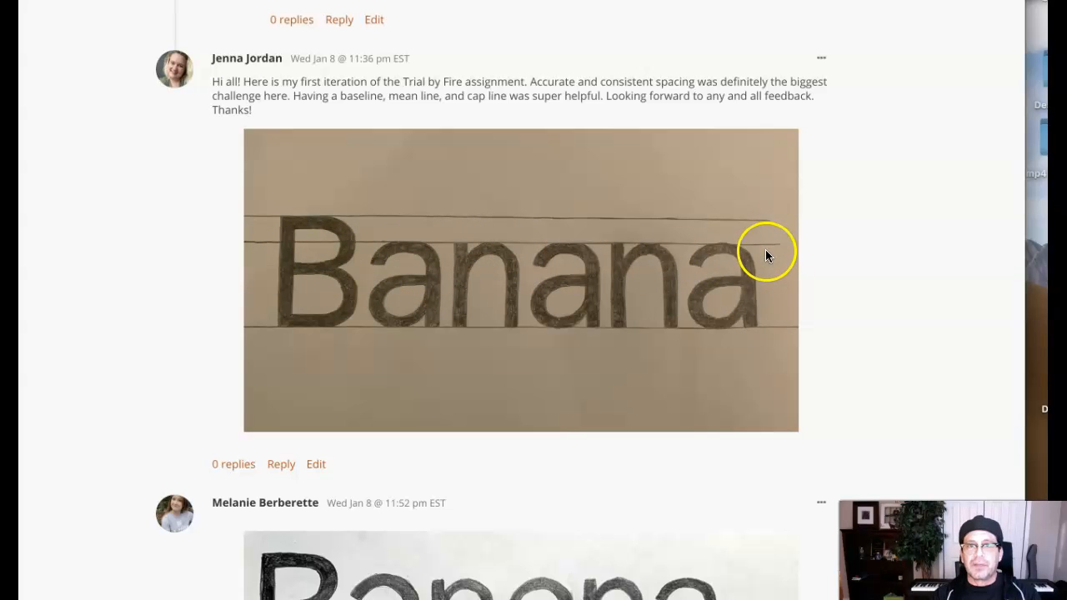
mouse_move(574, 258)
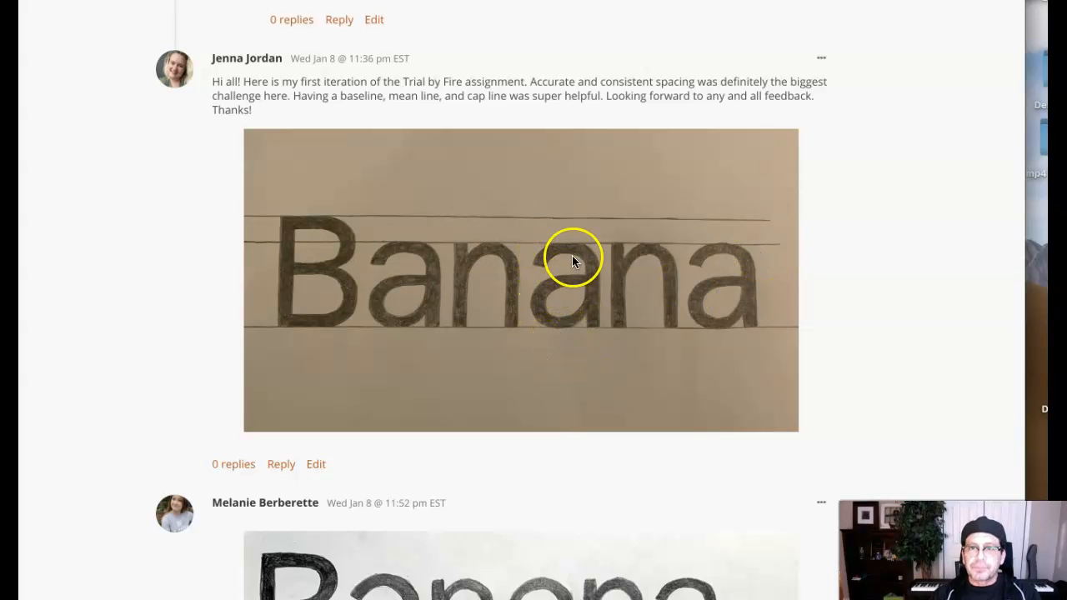
mouse_move(257, 337)
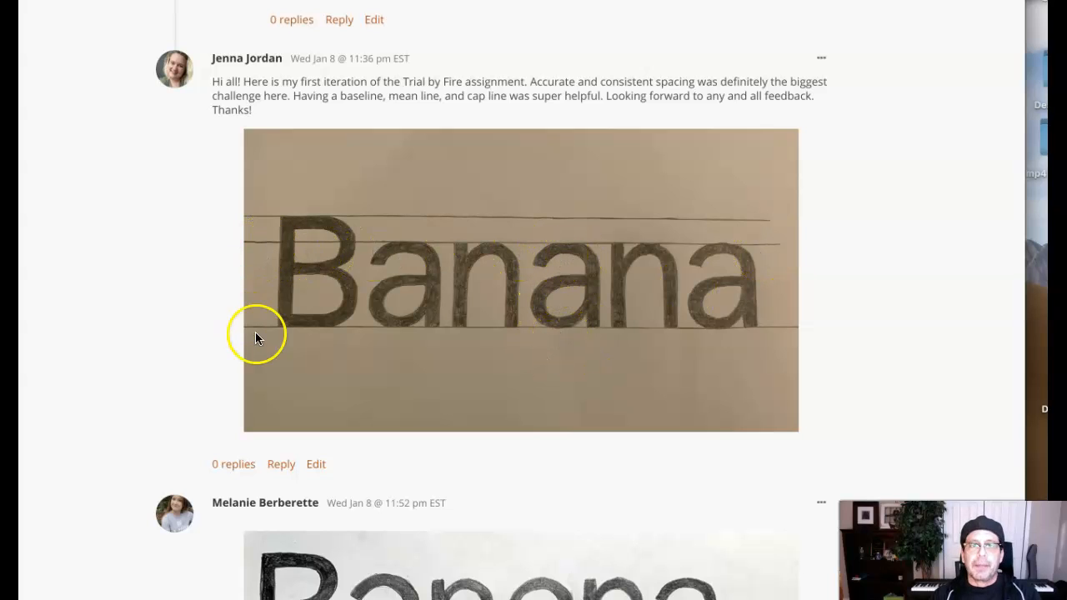
mouse_move(292, 217)
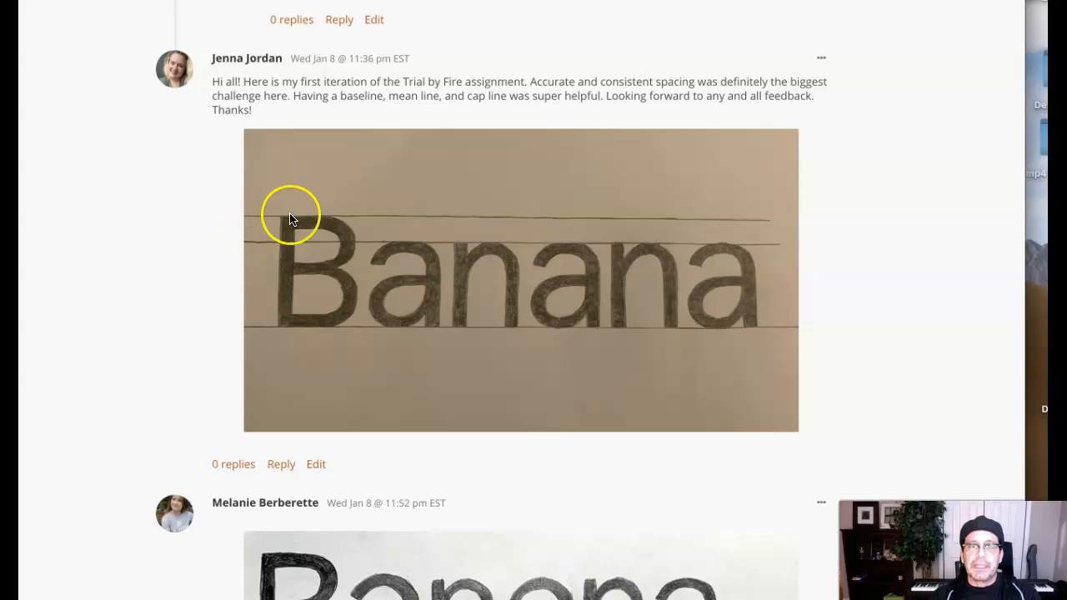
mouse_move(809, 264)
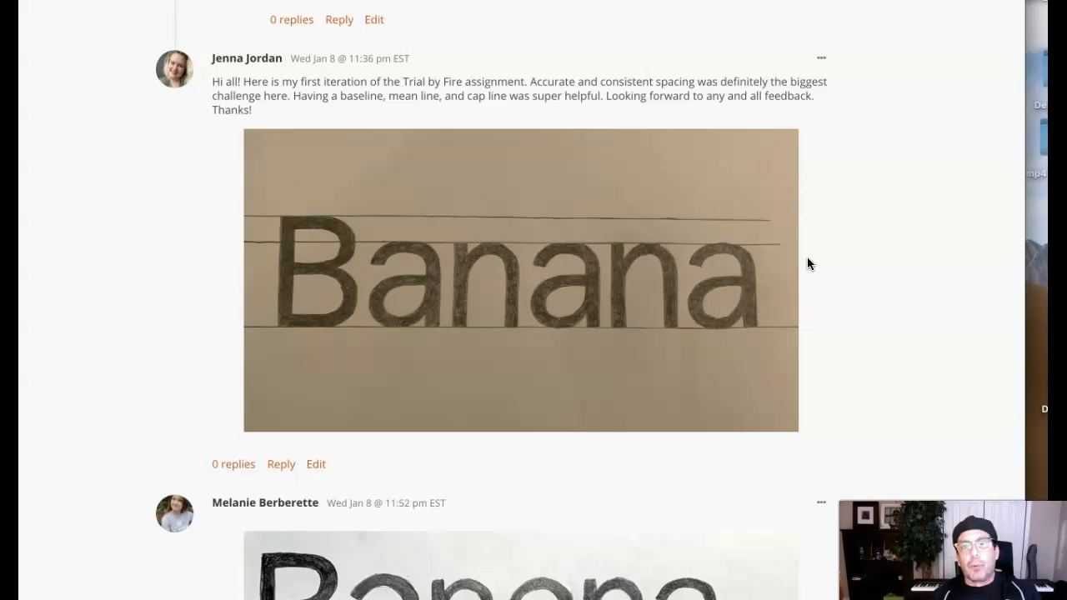
mouse_move(413, 297)
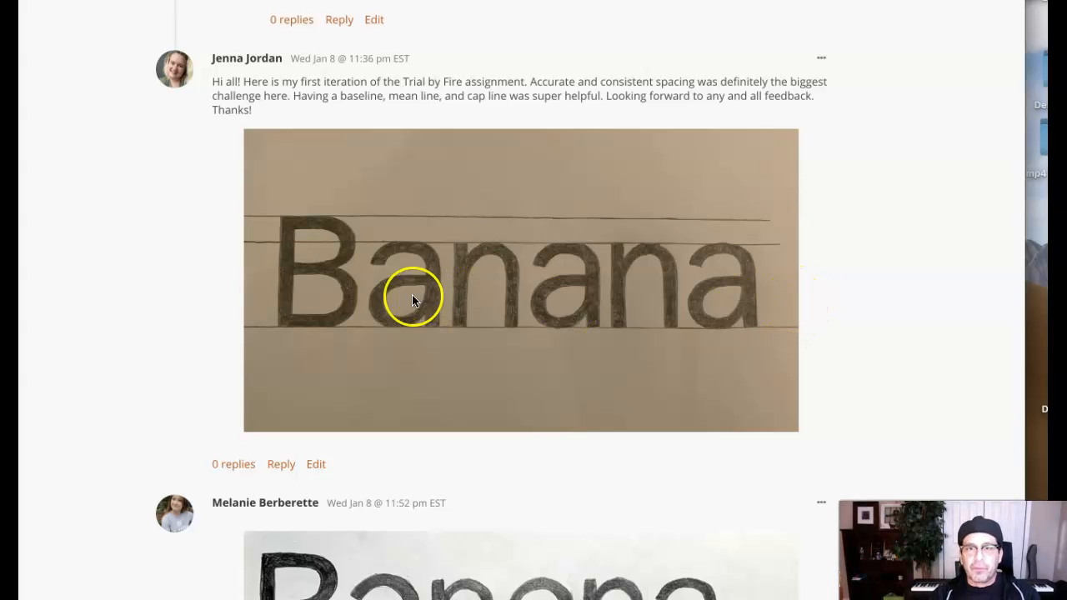
mouse_move(567, 325)
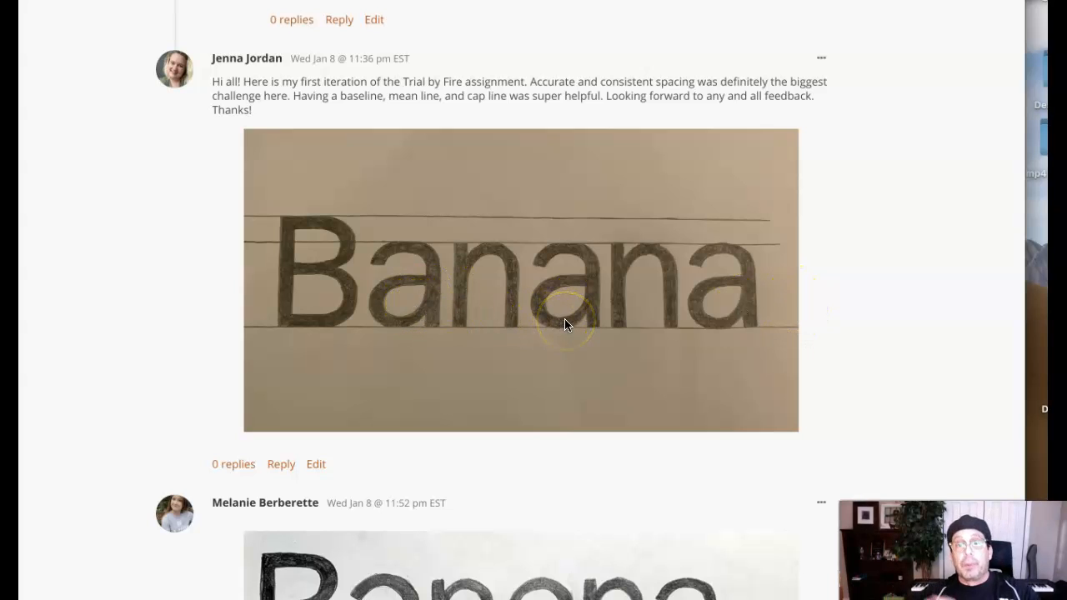
mouse_move(565, 324)
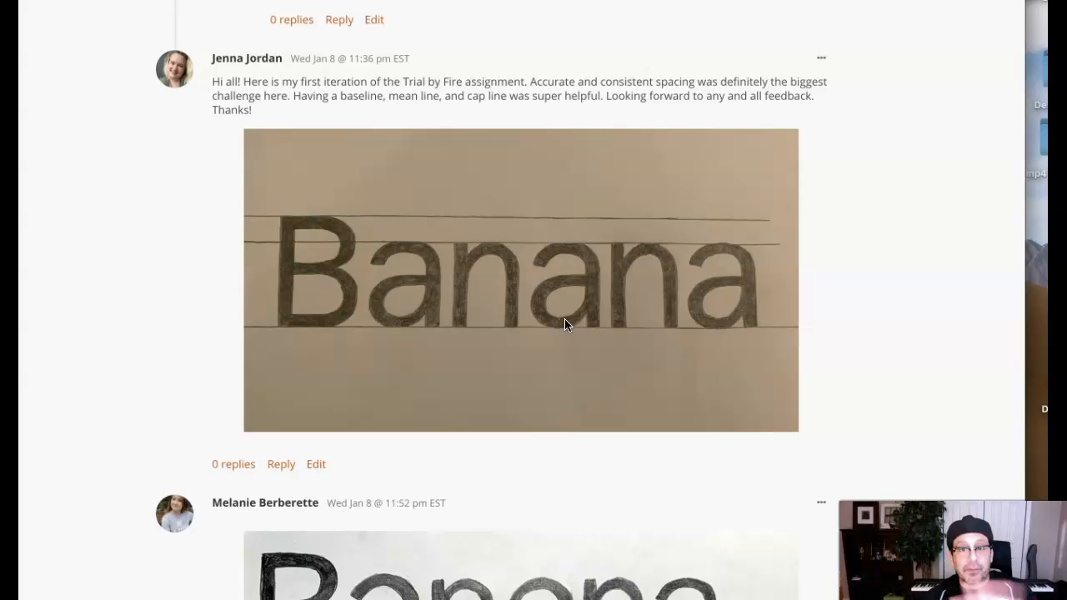
mouse_move(570, 327)
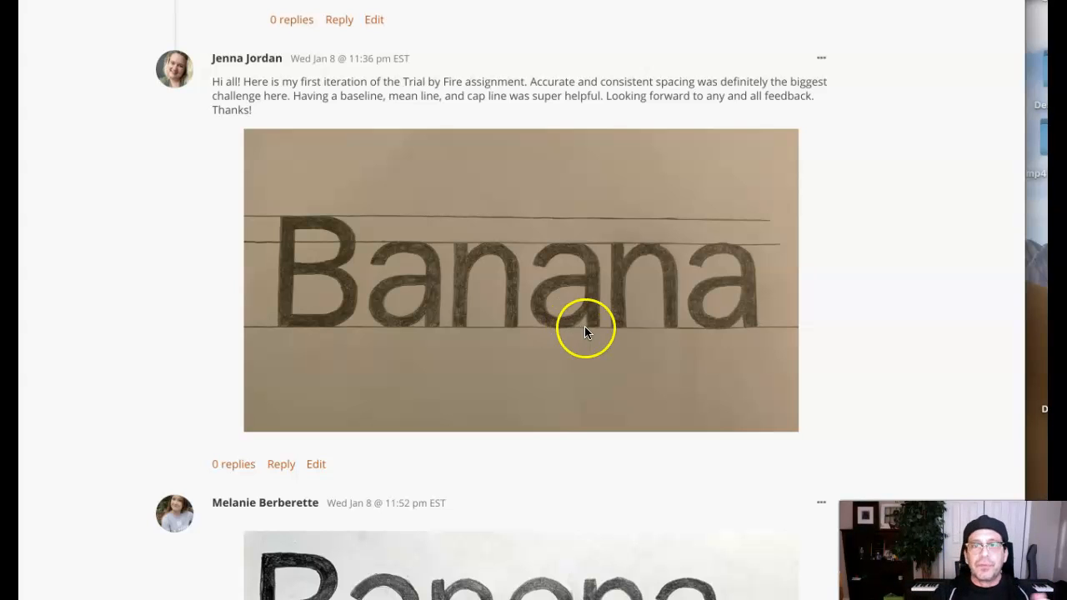
mouse_move(574, 337)
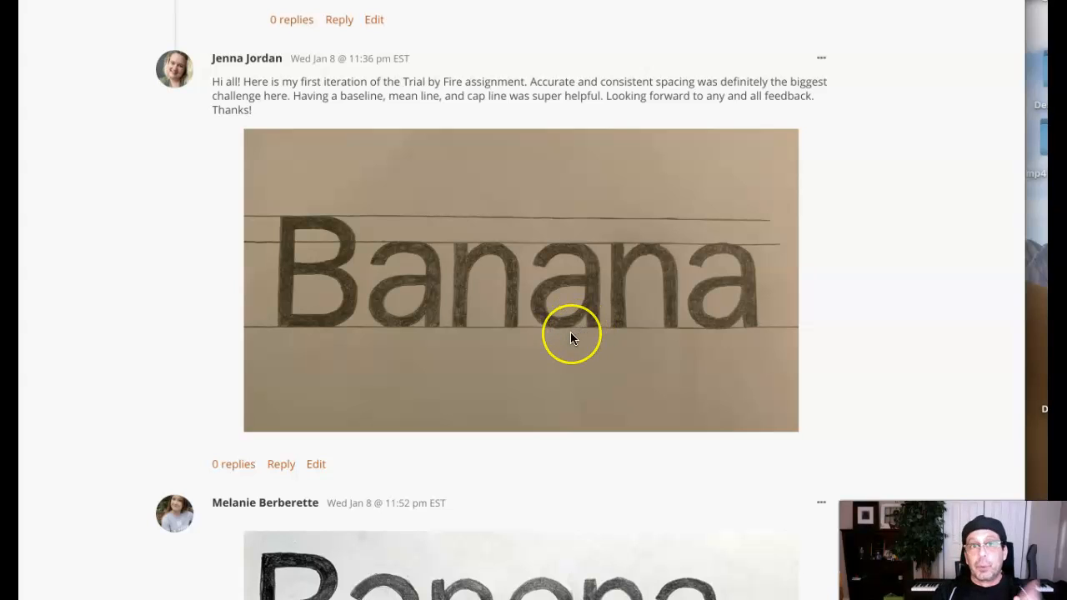
mouse_move(367, 263)
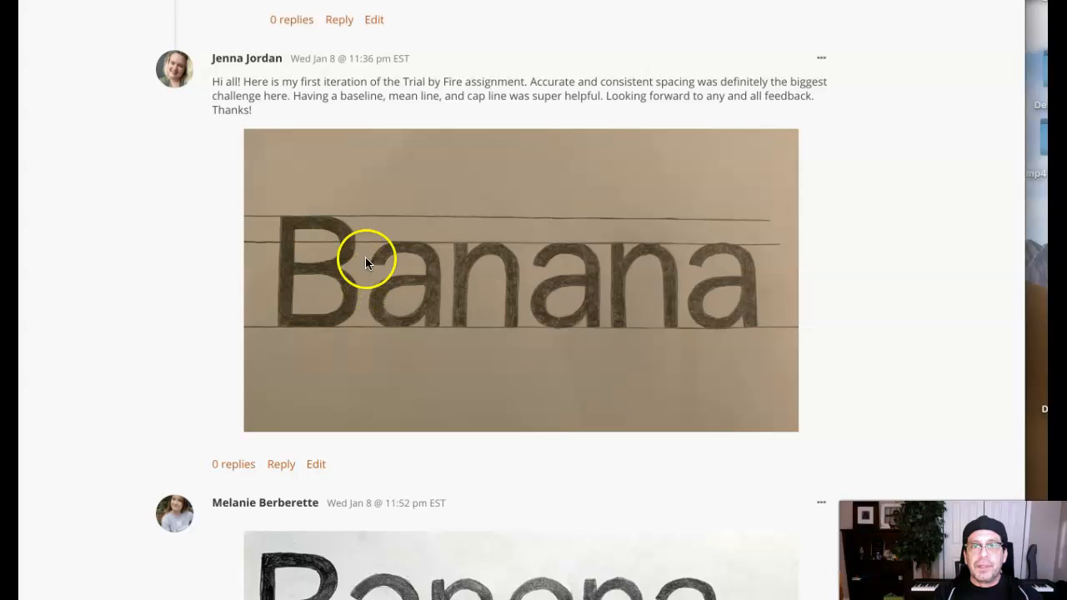
mouse_move(380, 302)
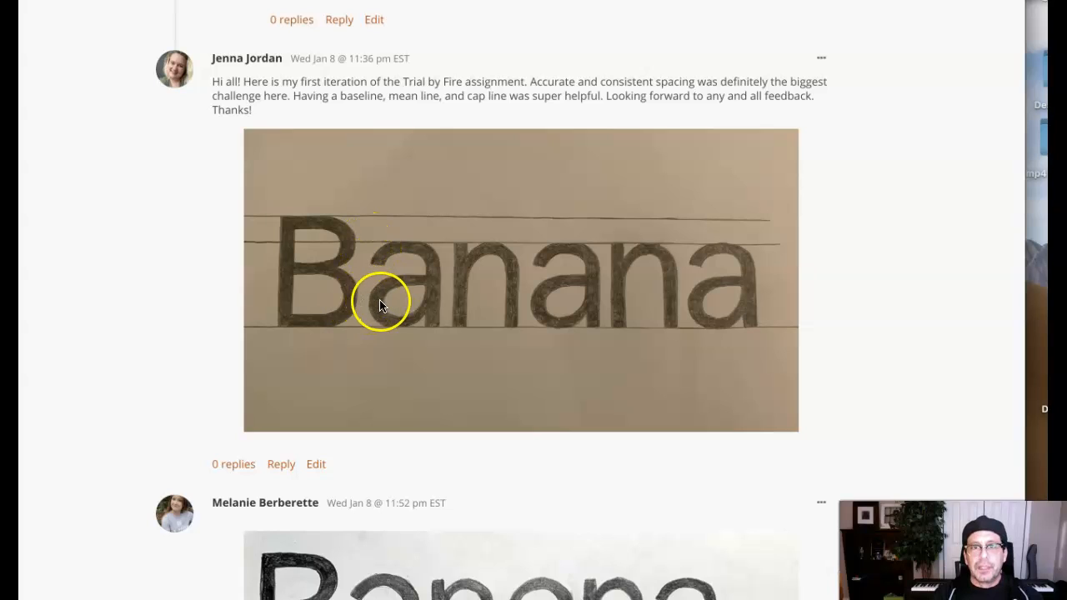
mouse_move(350, 280)
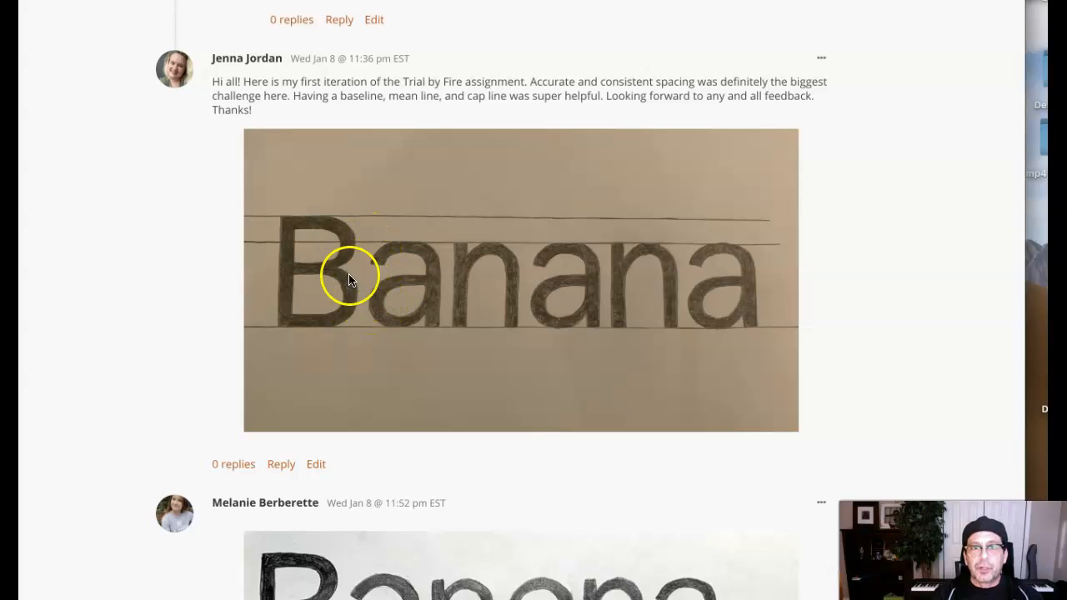
mouse_move(363, 250)
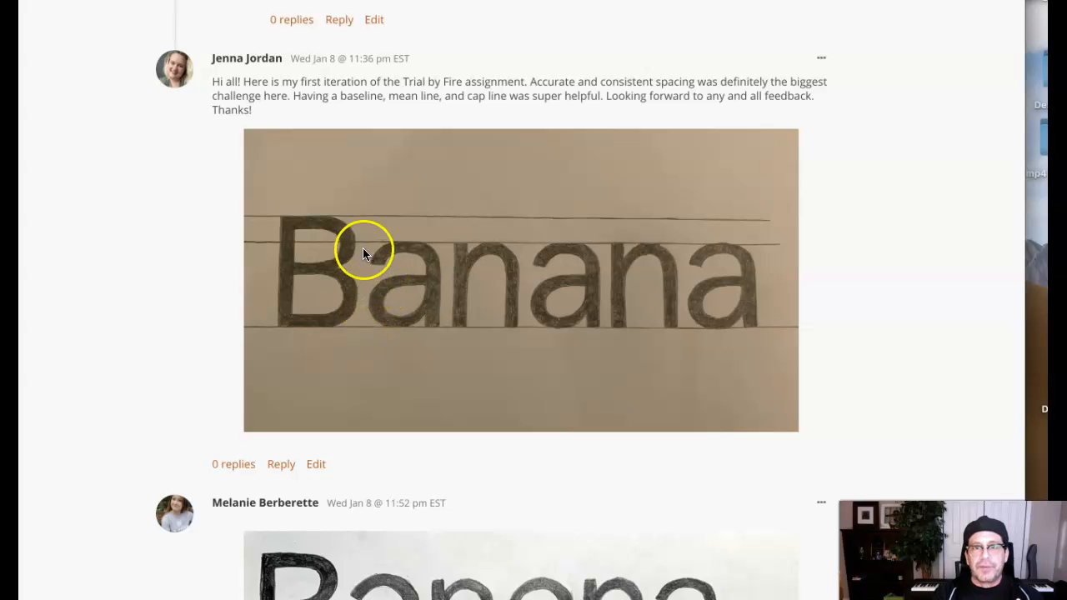
mouse_move(365, 298)
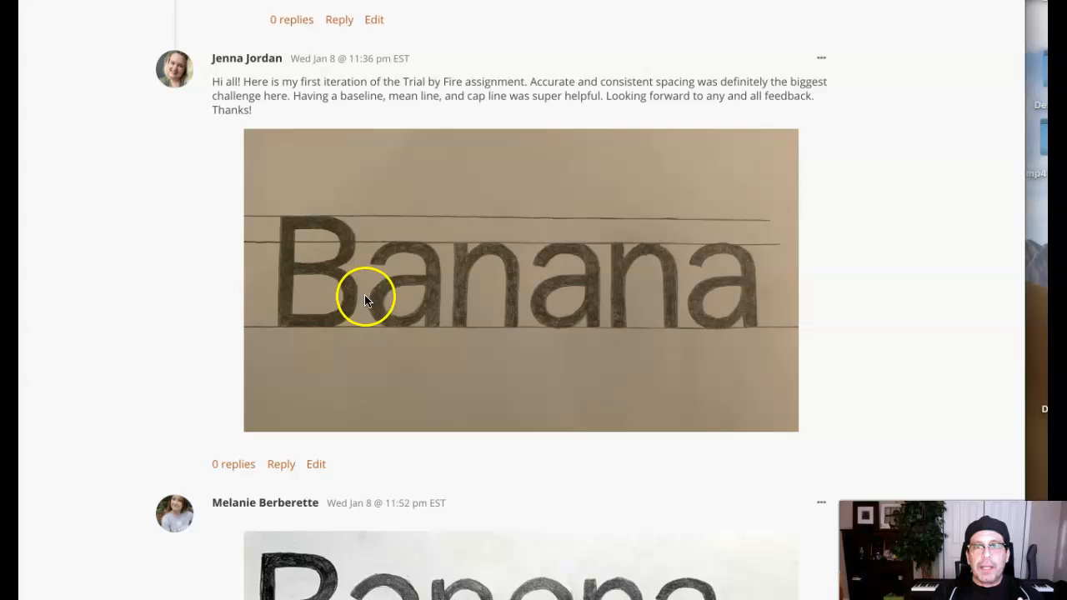
mouse_move(514, 323)
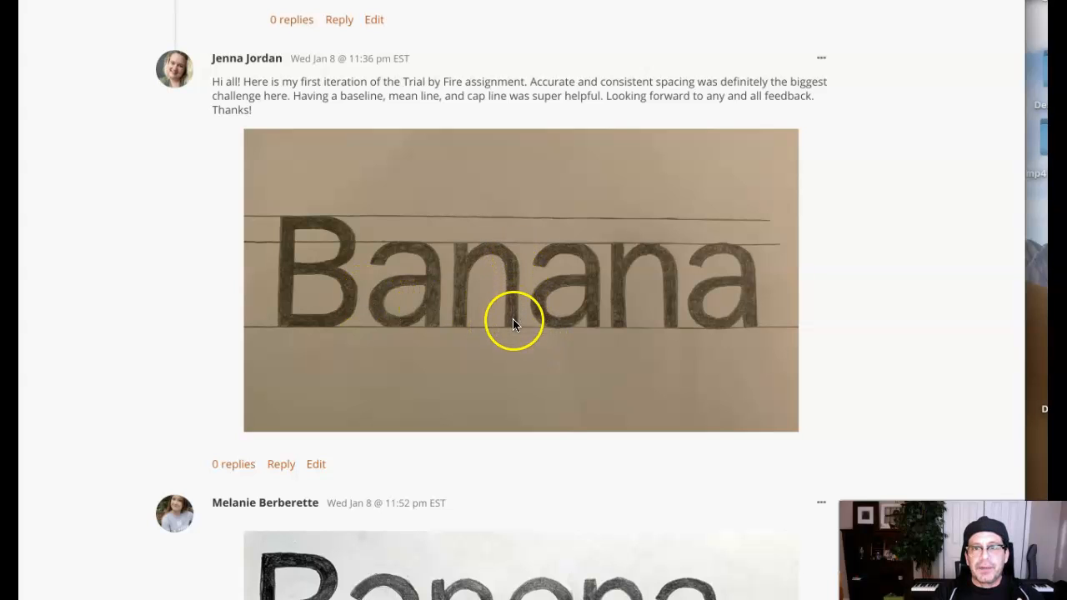
mouse_move(553, 318)
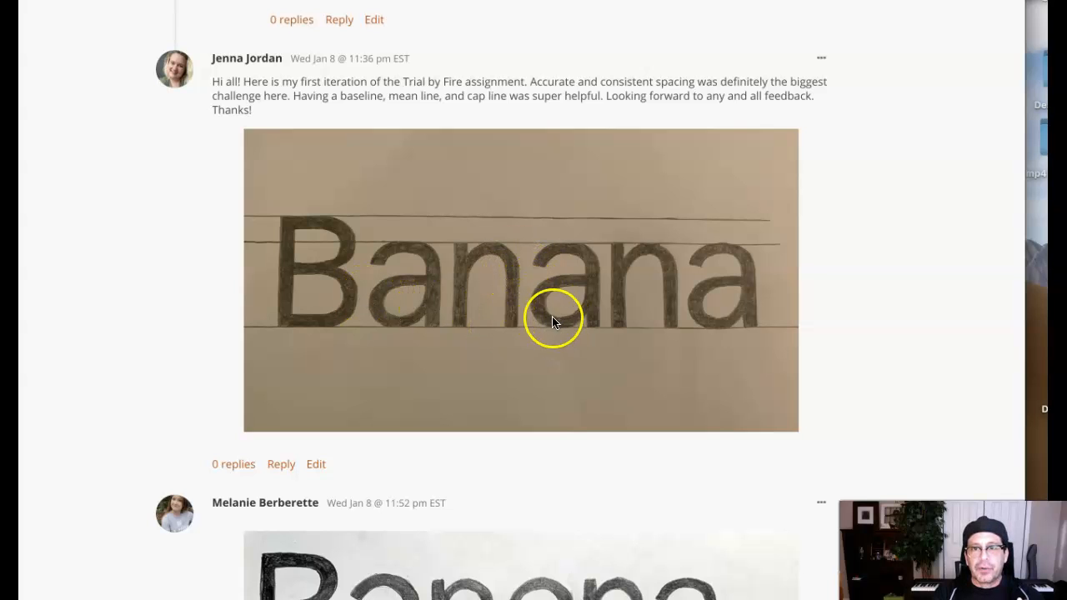
mouse_move(537, 297)
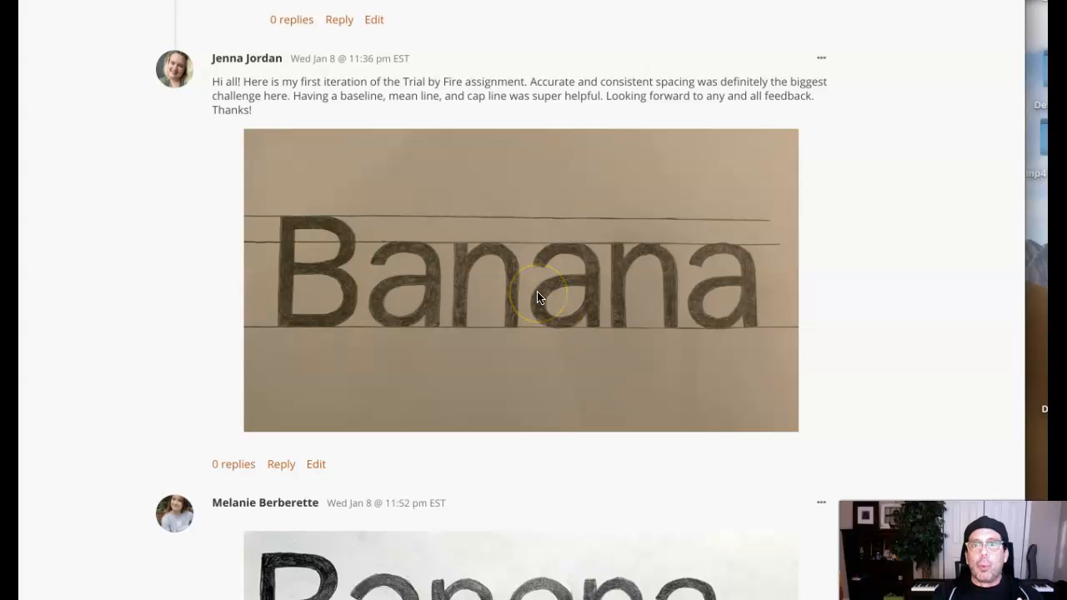
mouse_move(454, 292)
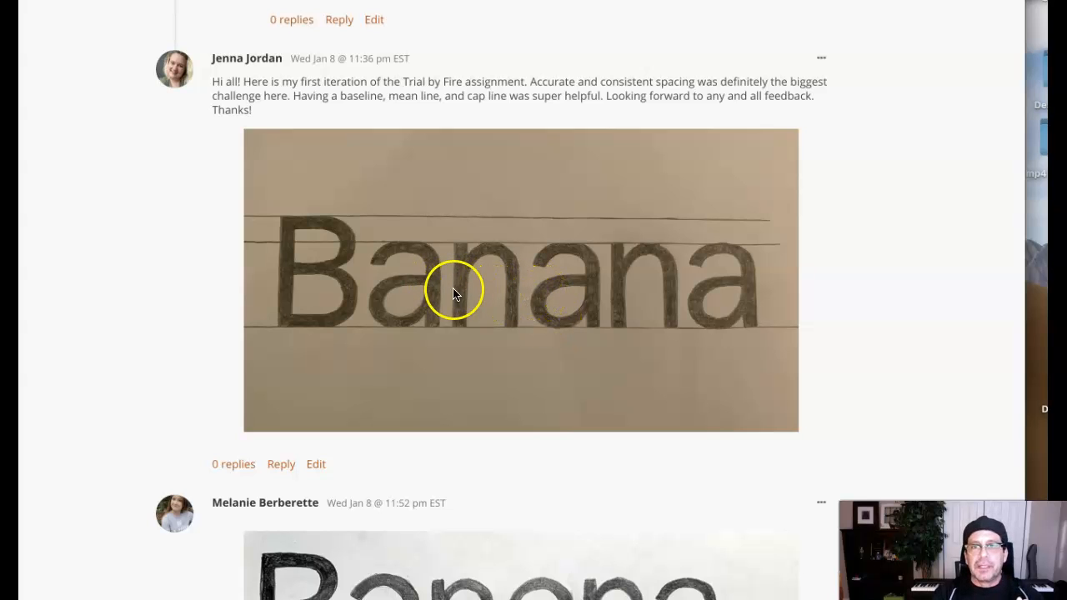
mouse_move(357, 314)
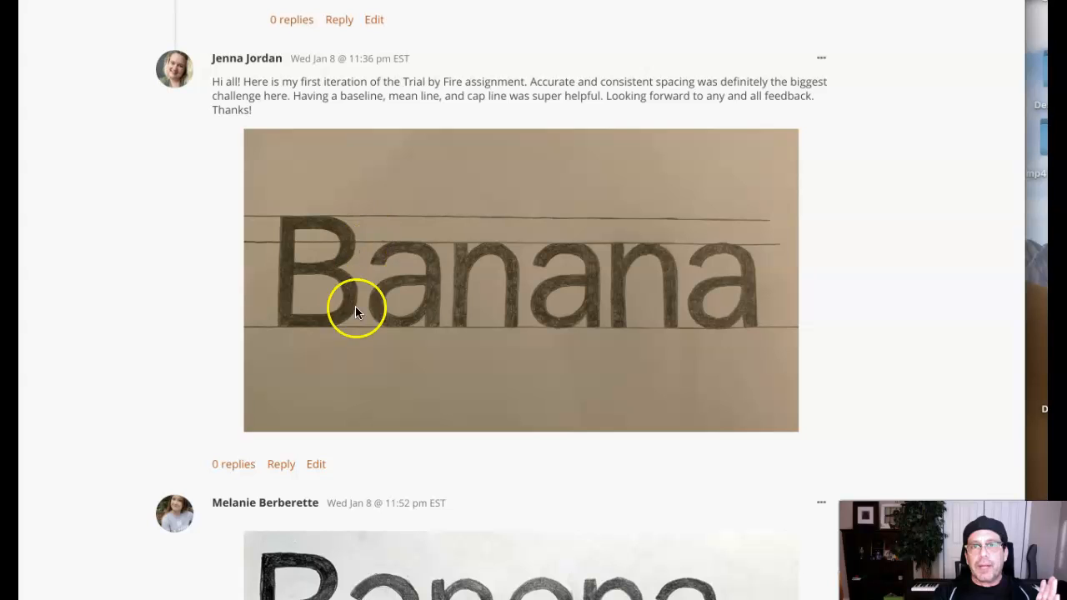
mouse_move(597, 225)
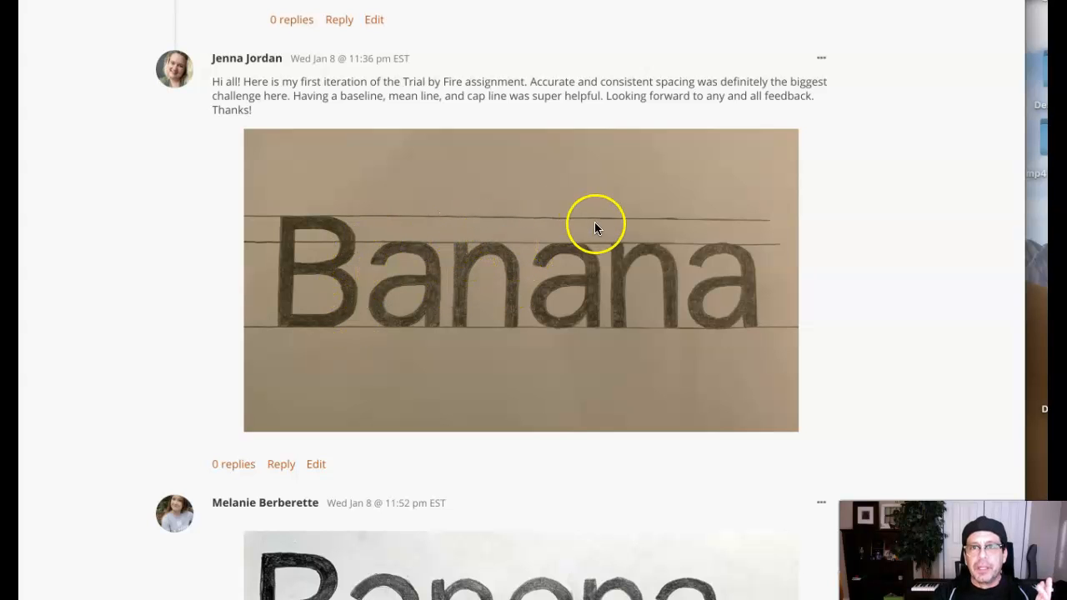
mouse_move(364, 298)
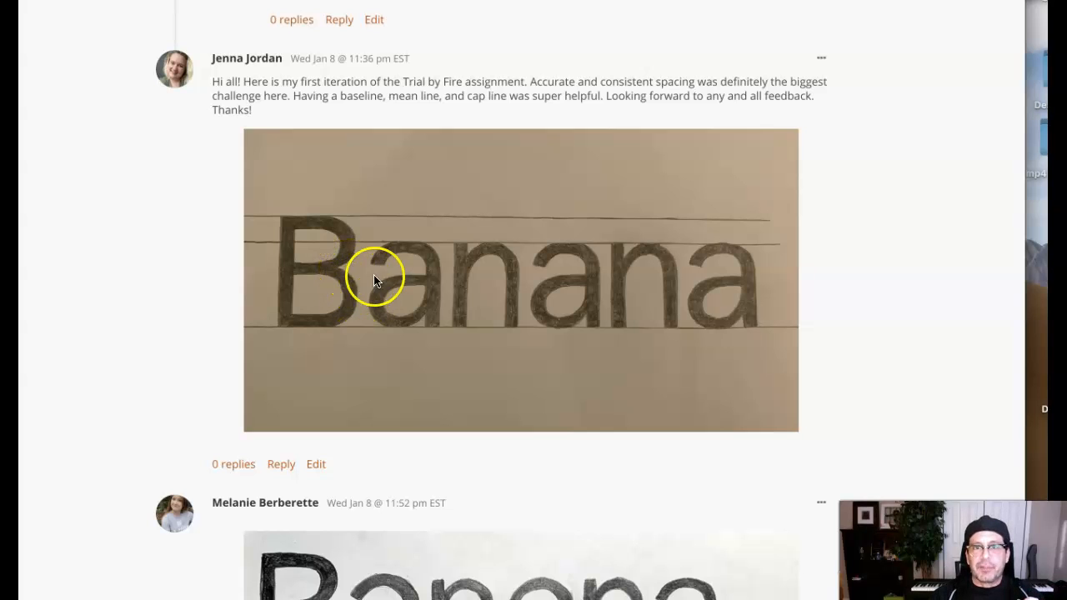
mouse_move(341, 265)
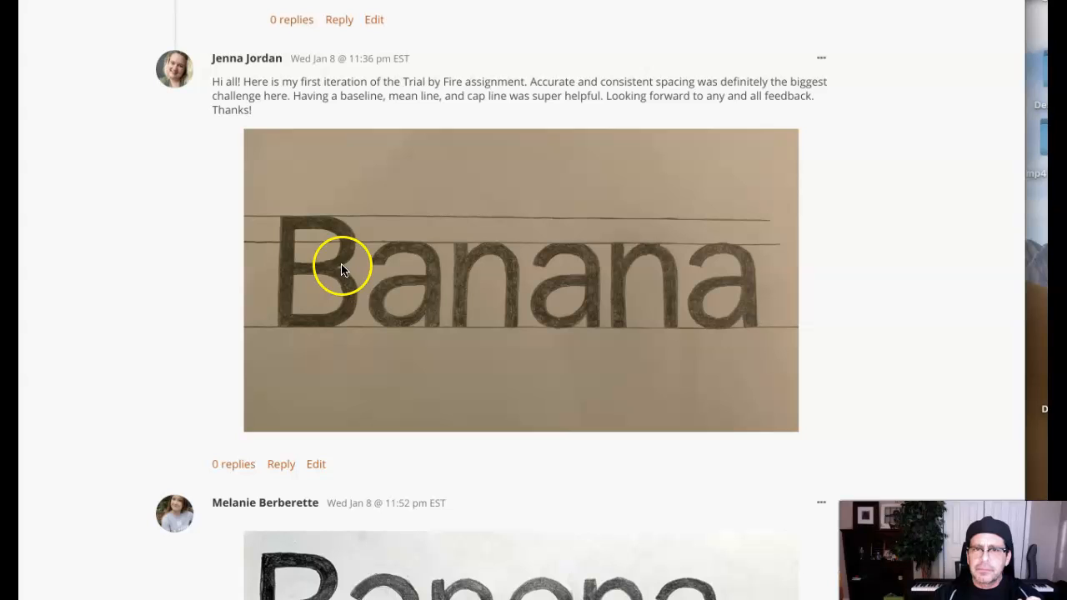
mouse_move(351, 266)
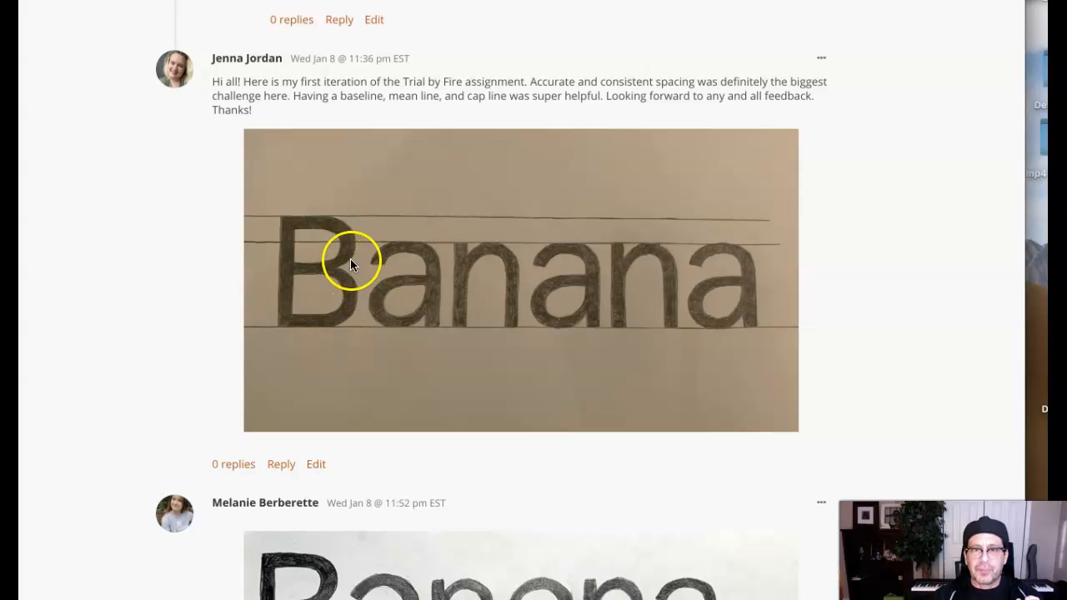
mouse_move(360, 275)
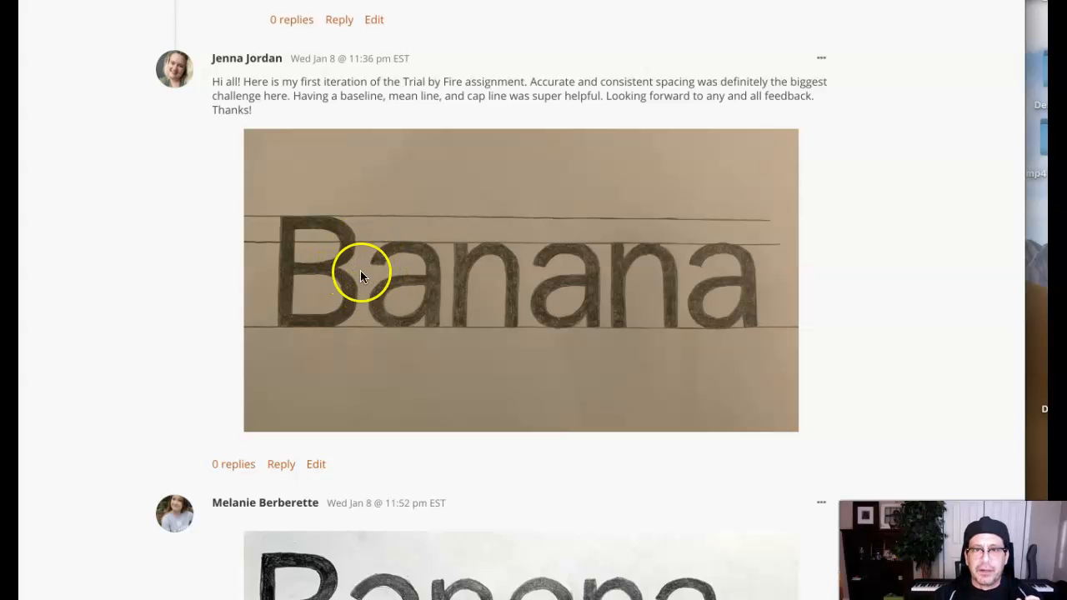
mouse_move(360, 257)
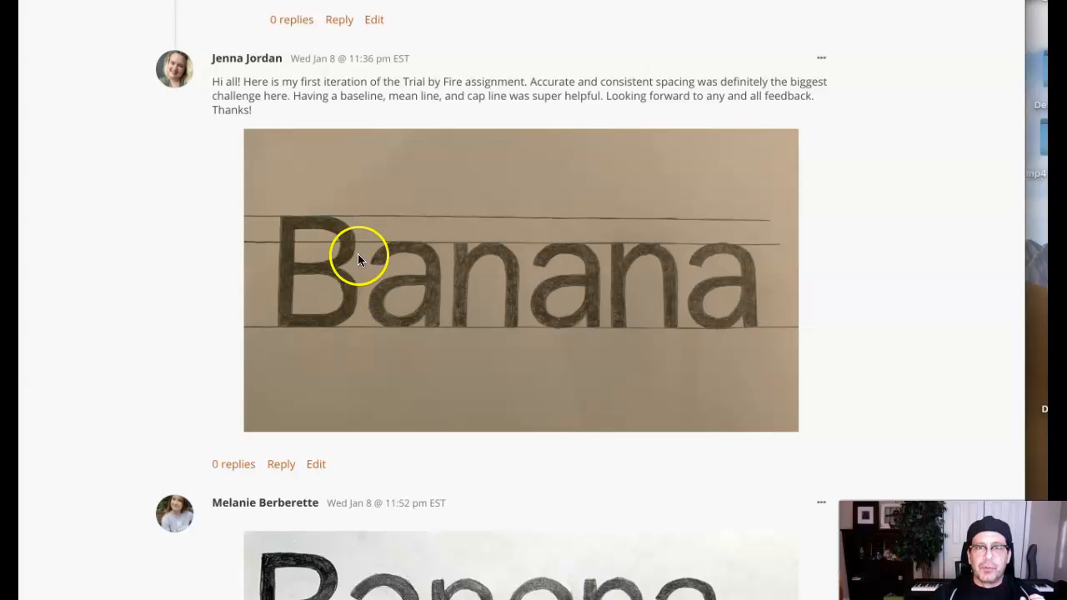
mouse_move(359, 287)
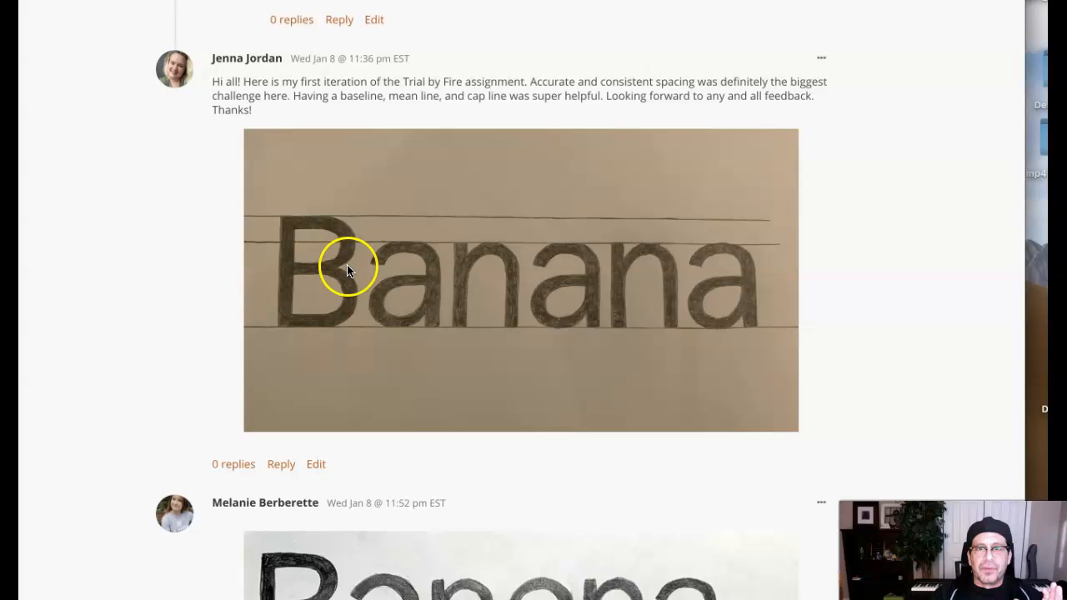
mouse_move(357, 253)
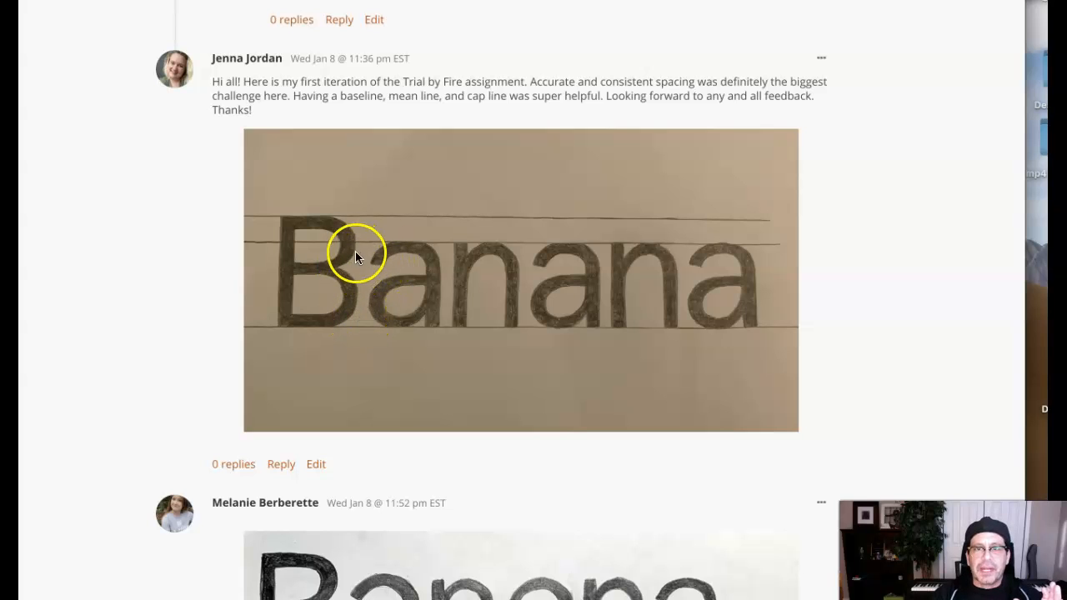
mouse_move(460, 296)
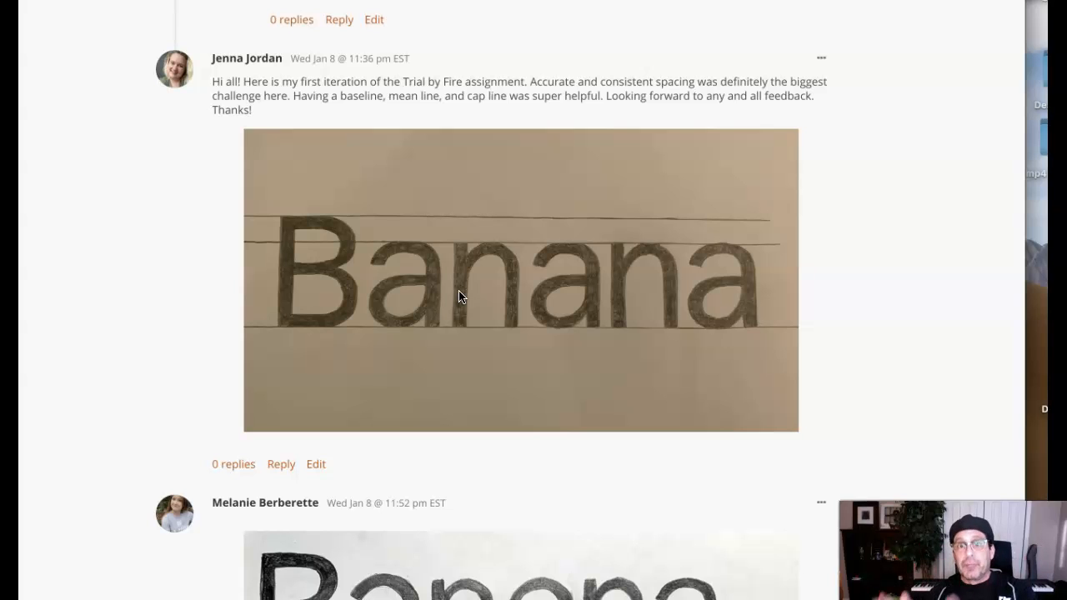
mouse_move(515, 277)
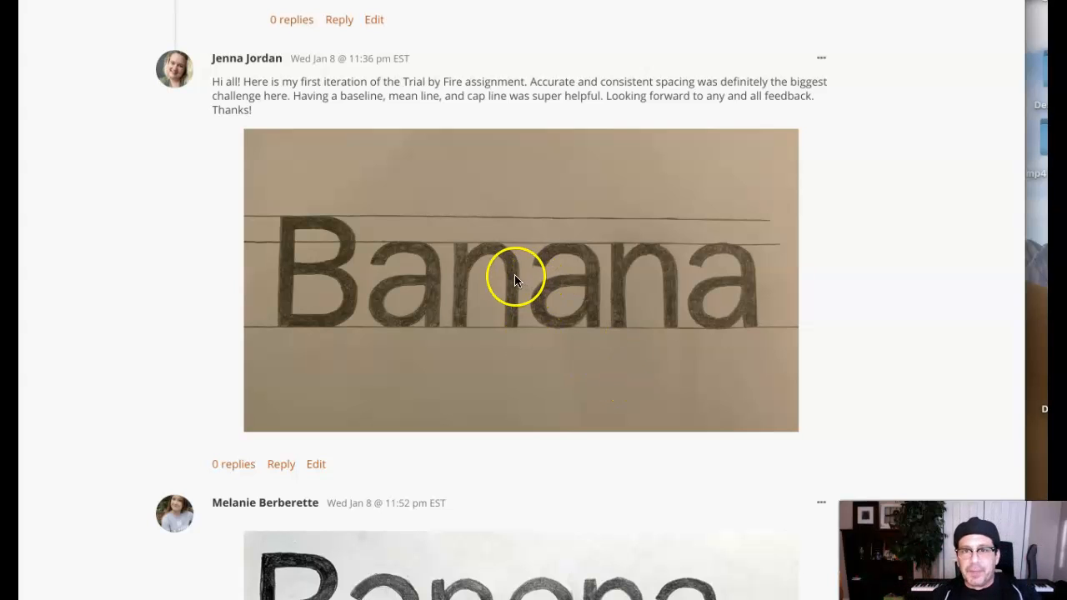
mouse_move(508, 292)
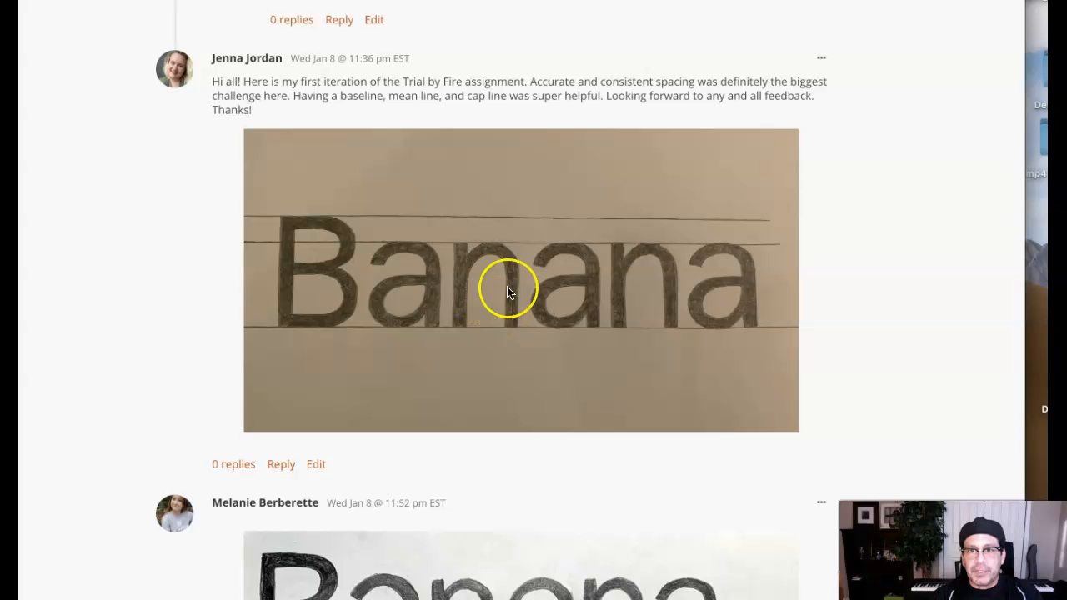
mouse_move(527, 231)
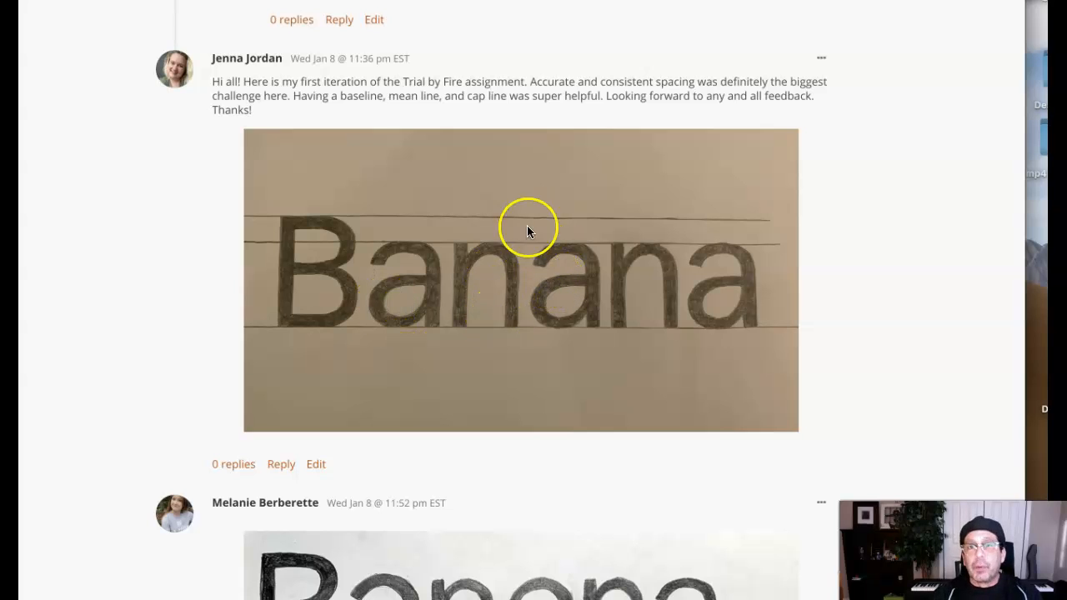
mouse_move(130, 300)
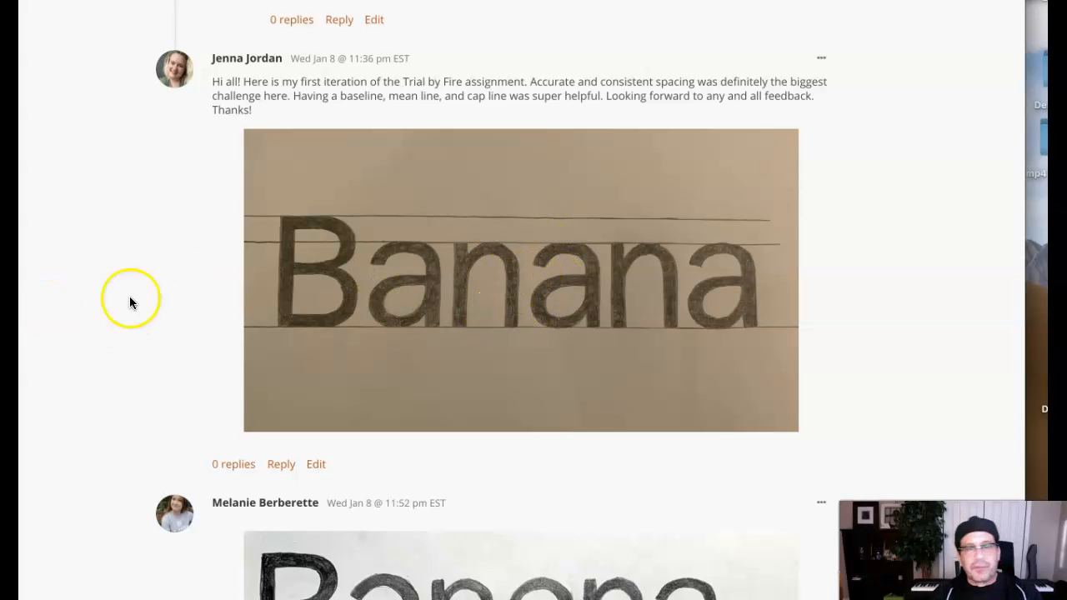
mouse_move(473, 315)
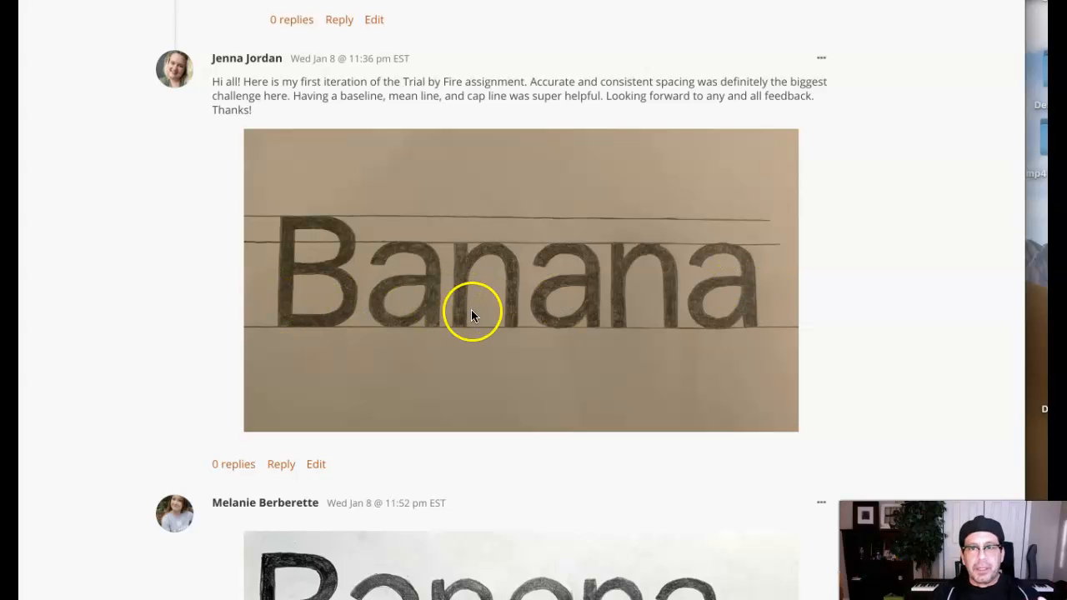
mouse_move(803, 325)
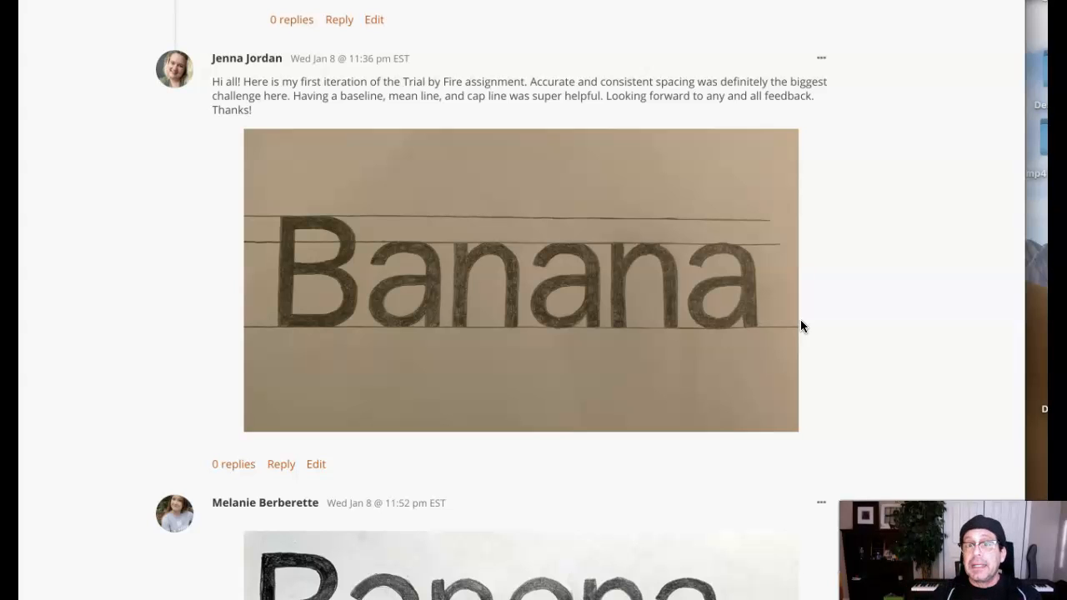
mouse_move(440, 322)
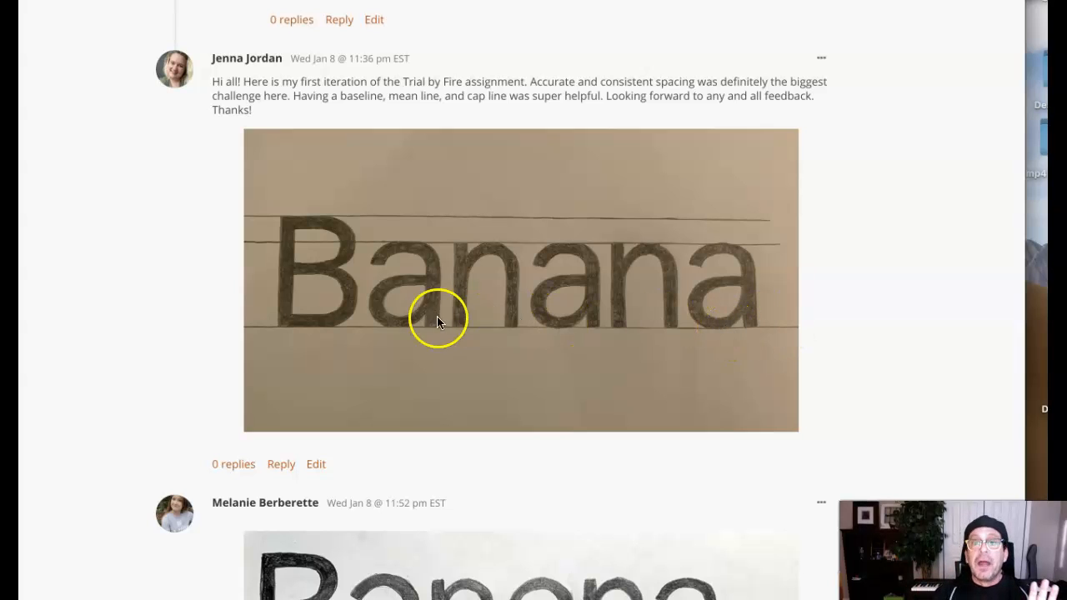
mouse_move(801, 301)
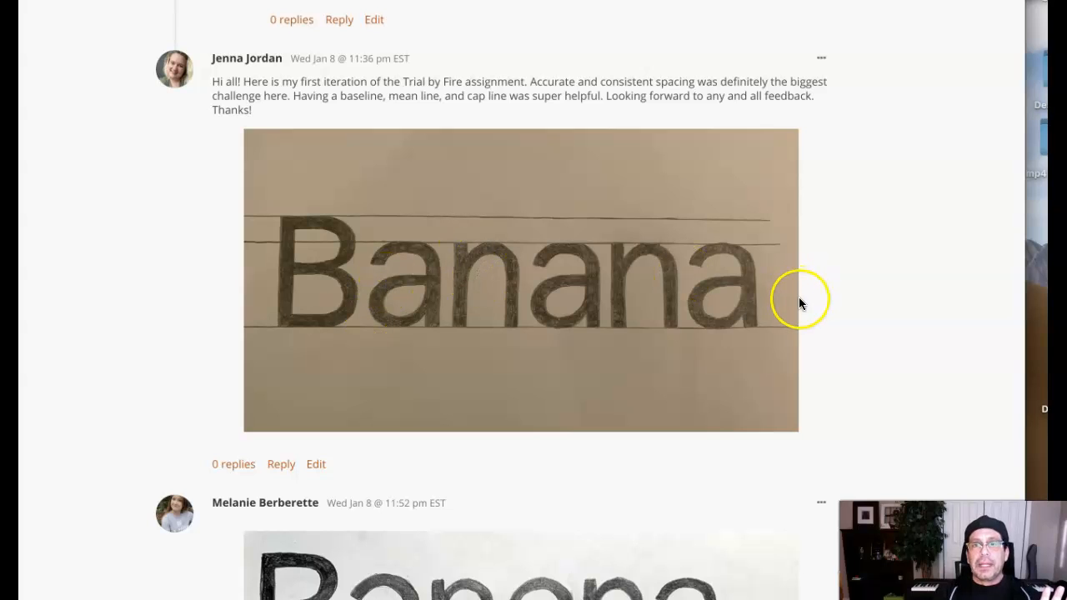
mouse_move(750, 375)
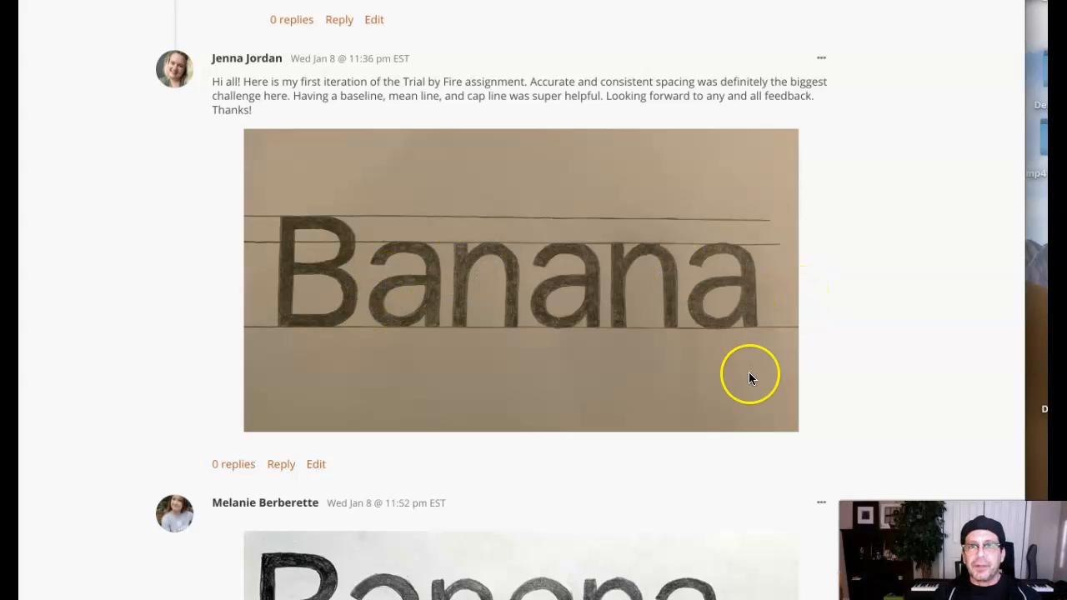
mouse_move(721, 276)
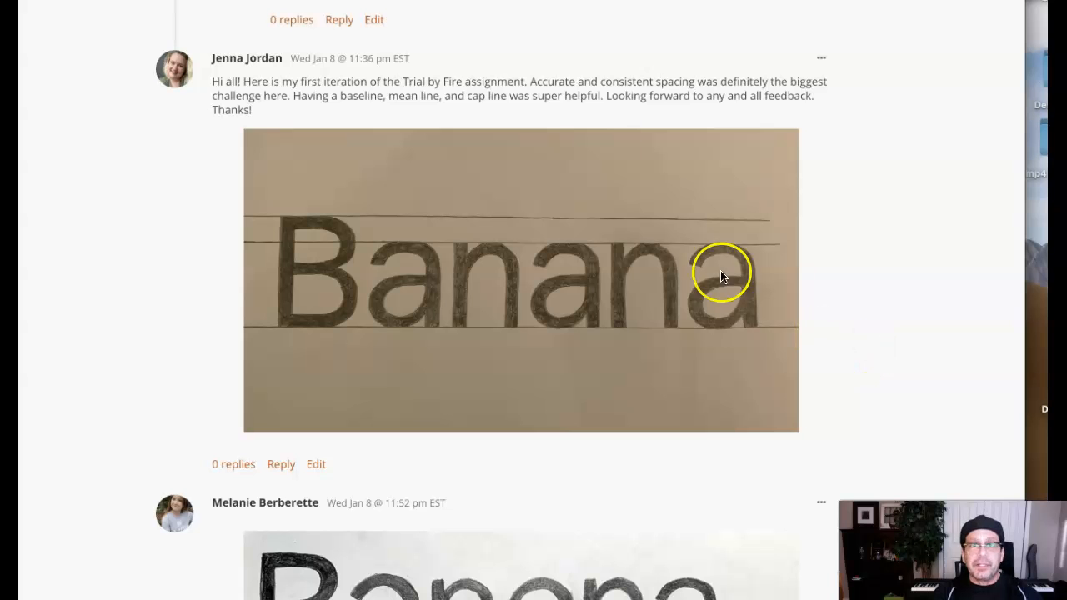
scroll(down, 3)
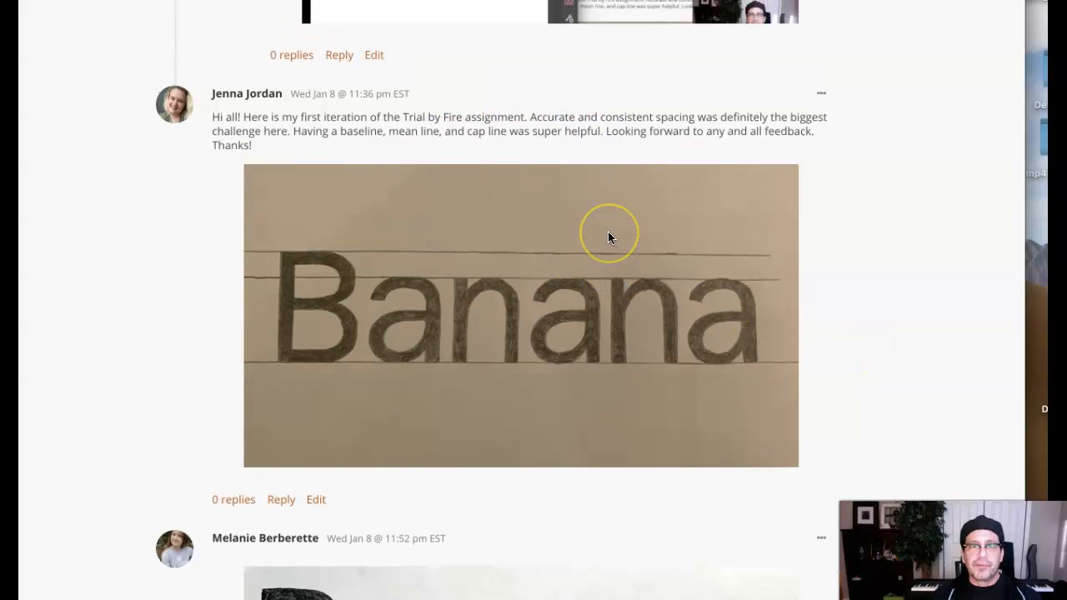
scroll(down, 3)
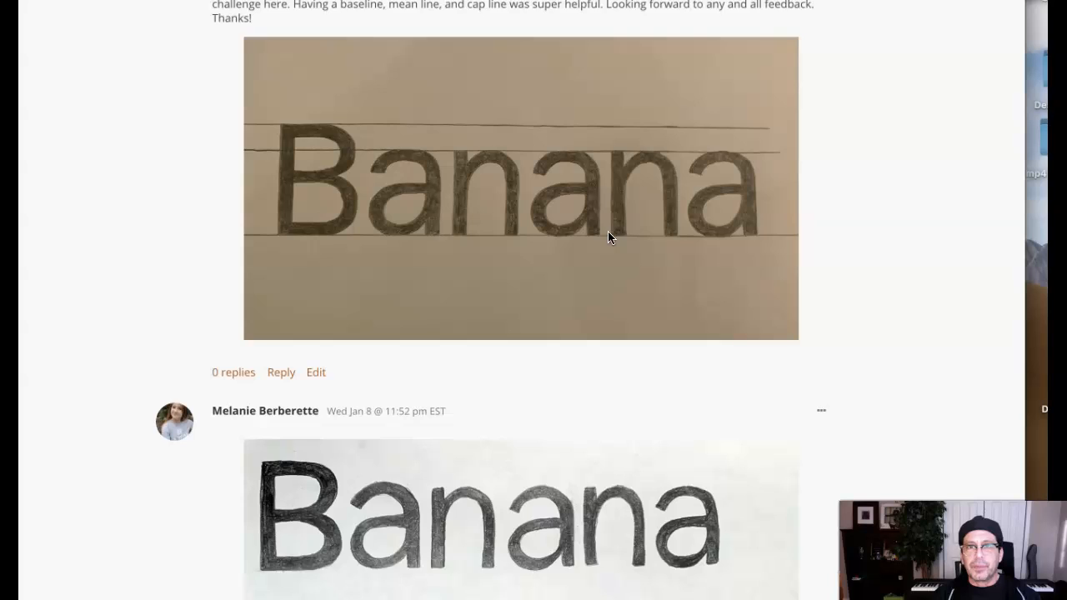